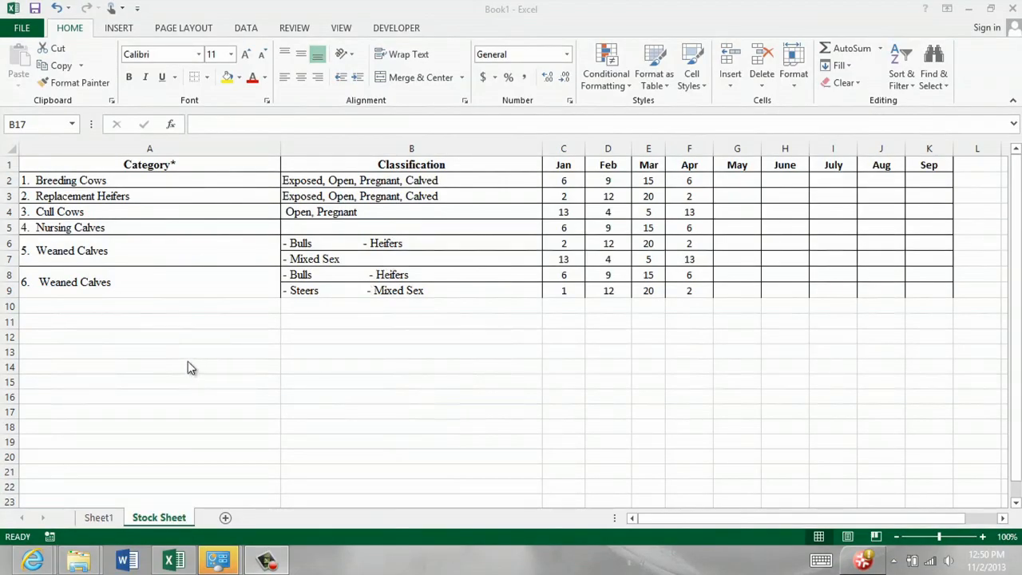
mouse_move(386, 322)
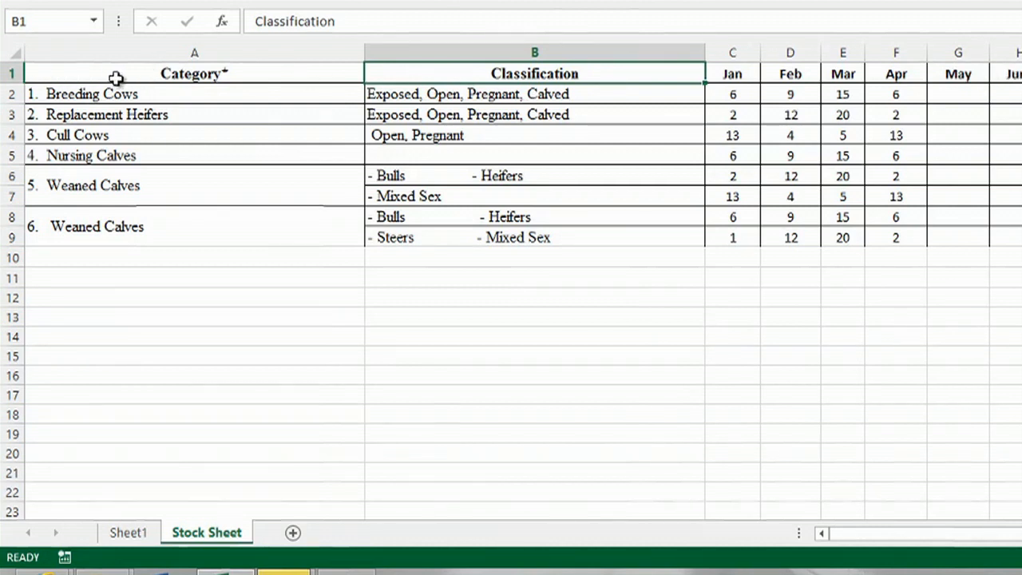
mouse_move(142, 93)
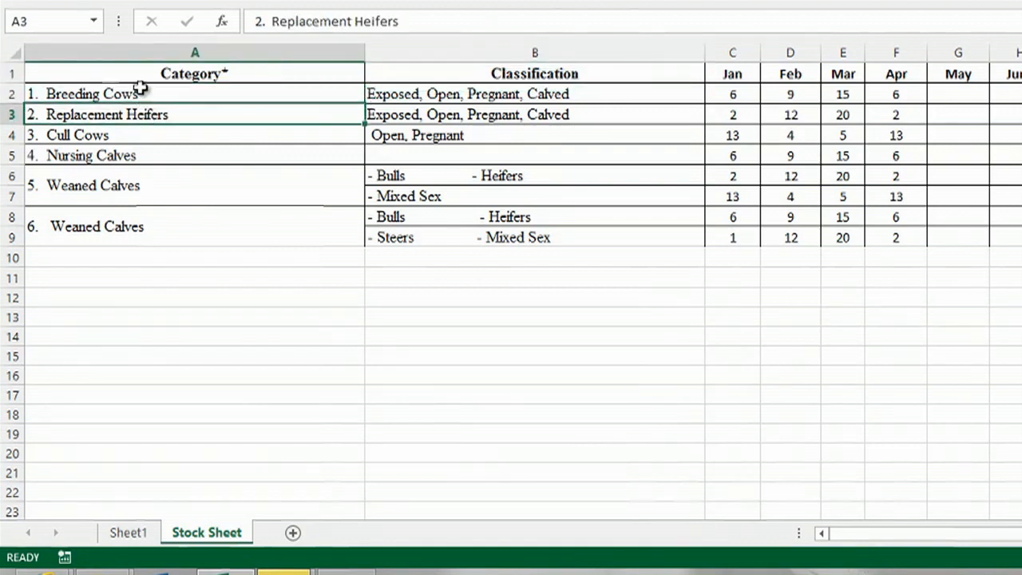
mouse_move(129, 238)
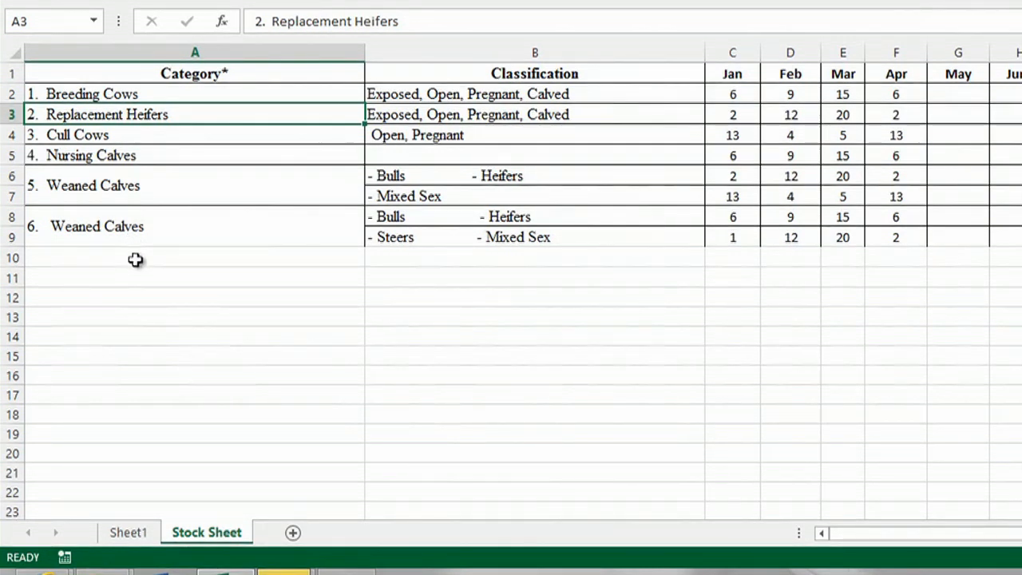
- Enter the new category 7. Breeding Cows with classification Cow
text(7)
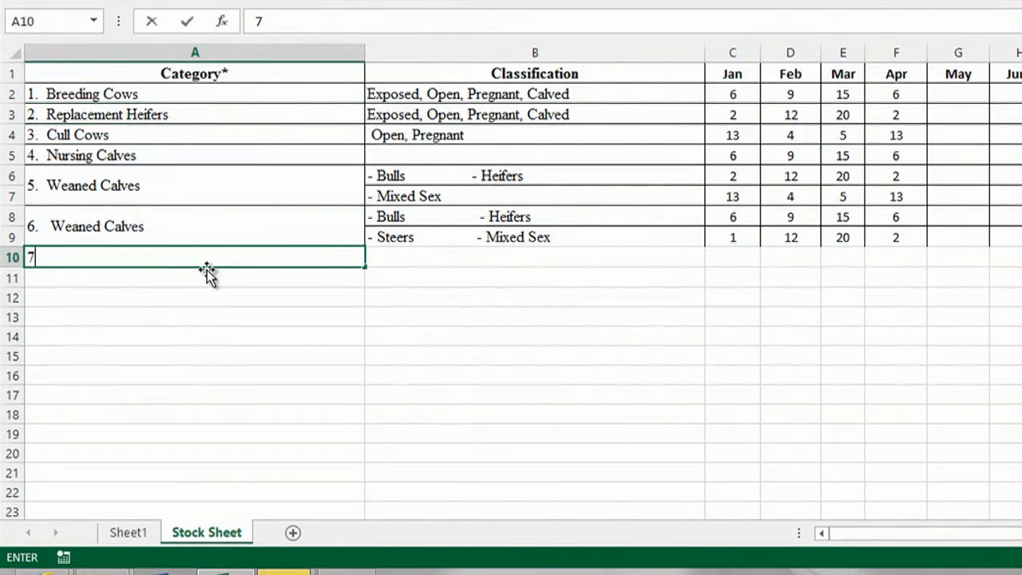
text(.)
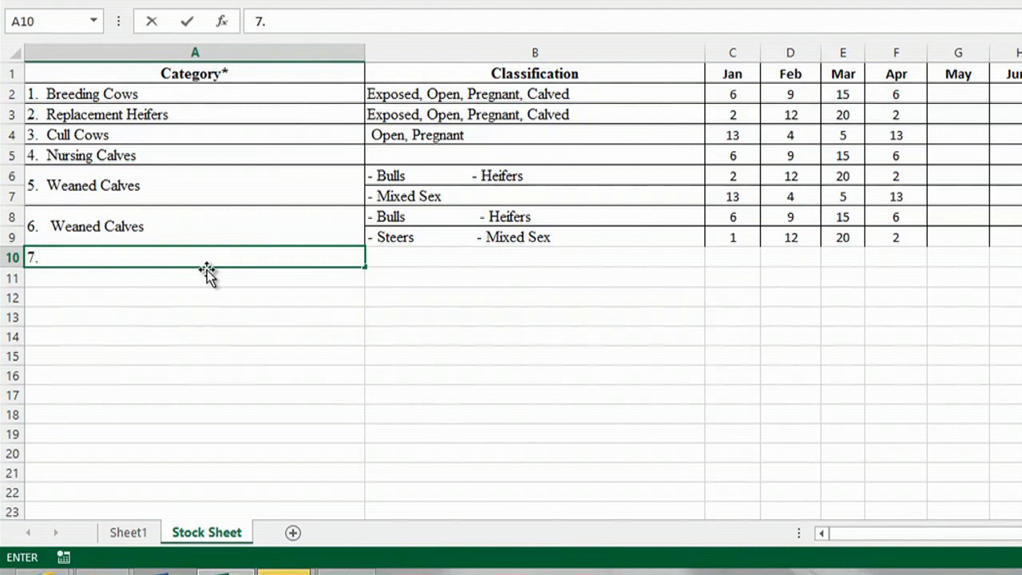
text(Brea)
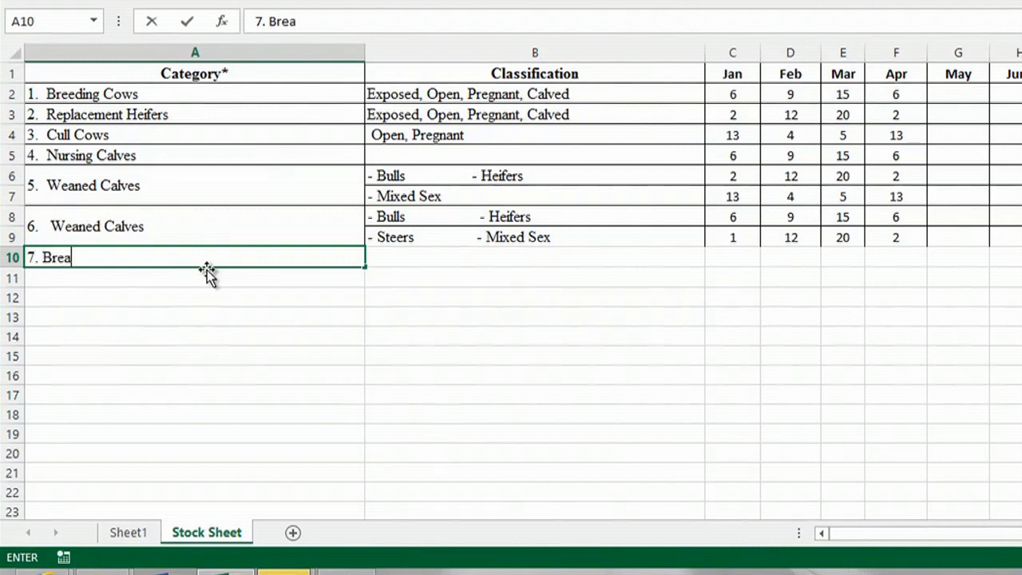
key(Backspace)
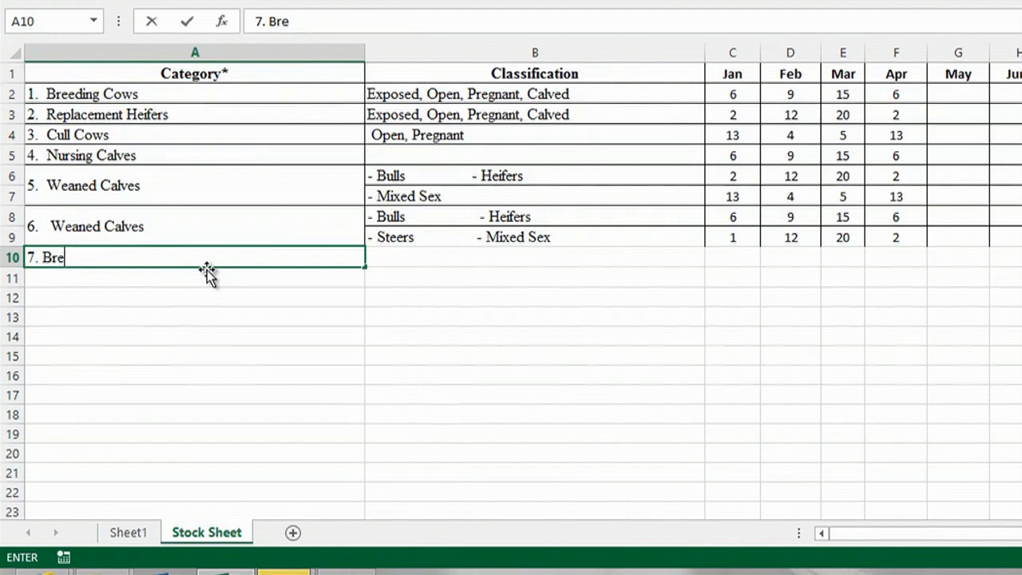
text(eding)
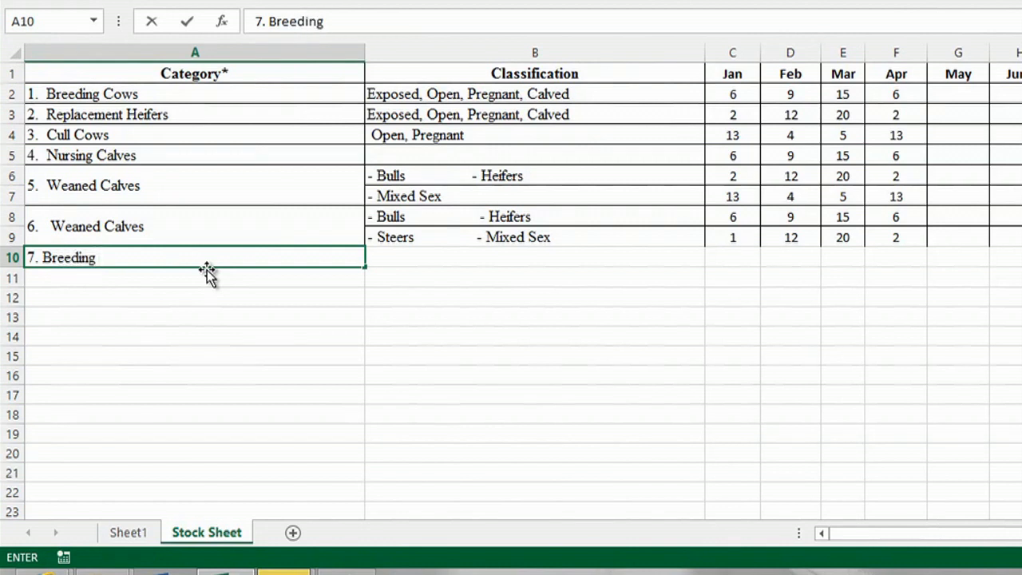
text(Cows)
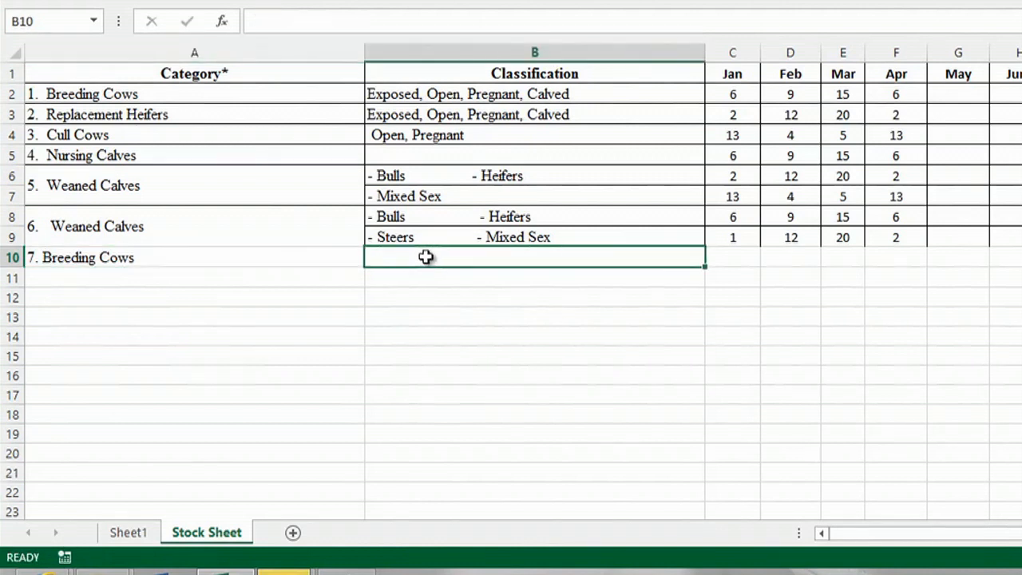
text(Cow)
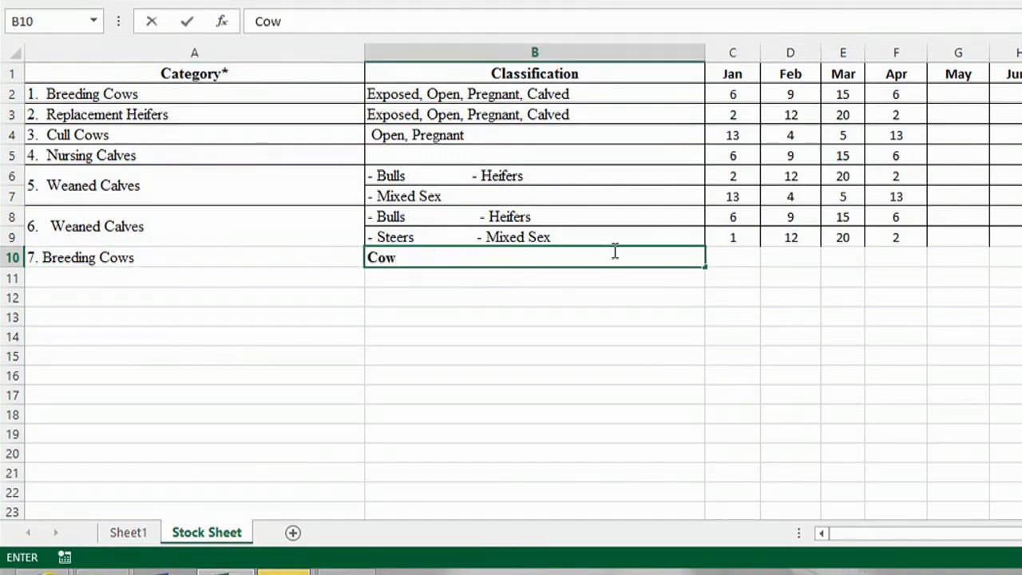
- Fill the new row's Jan to Apr counts 1, 2, 3 and 4
click(731, 268)
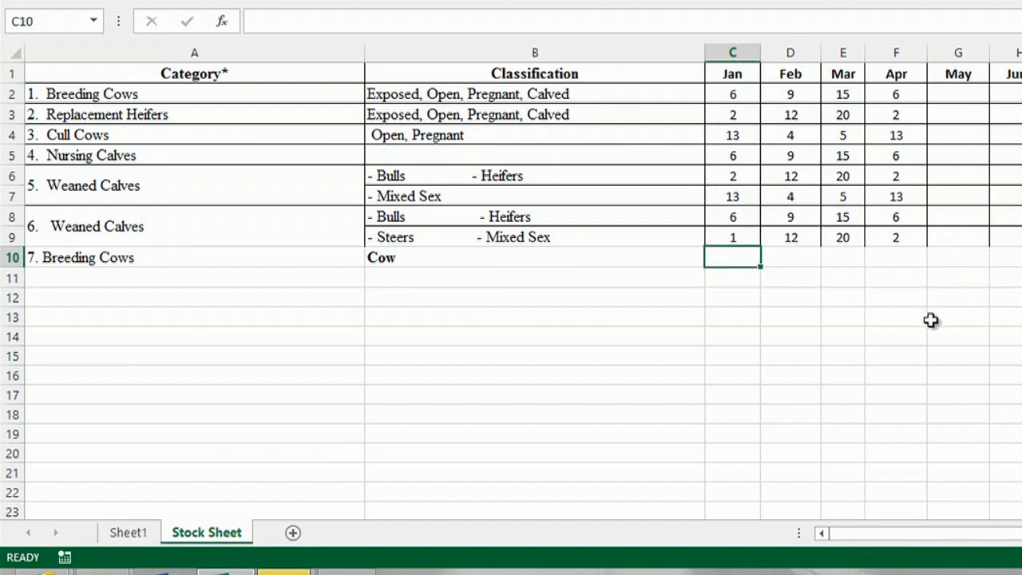
text(1)
click(791, 257)
text(2)
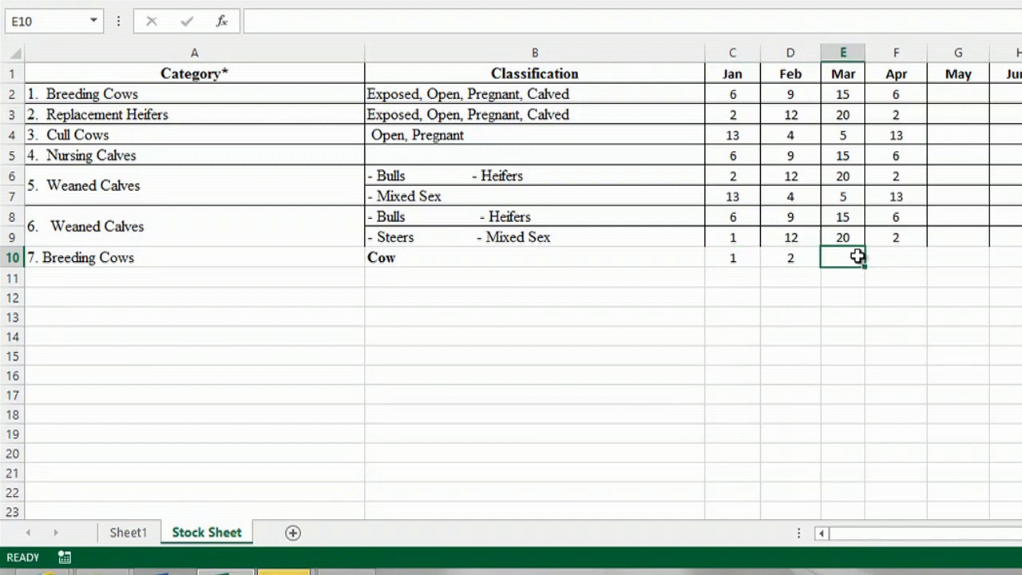
text(3)
click(896, 257)
text(4)
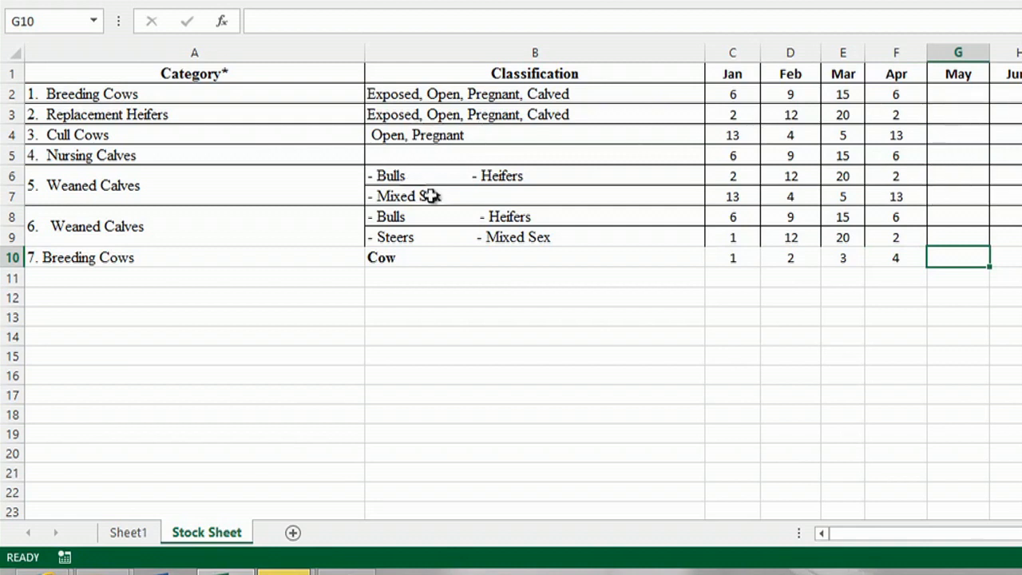
mouse_move(669, 268)
text(5)
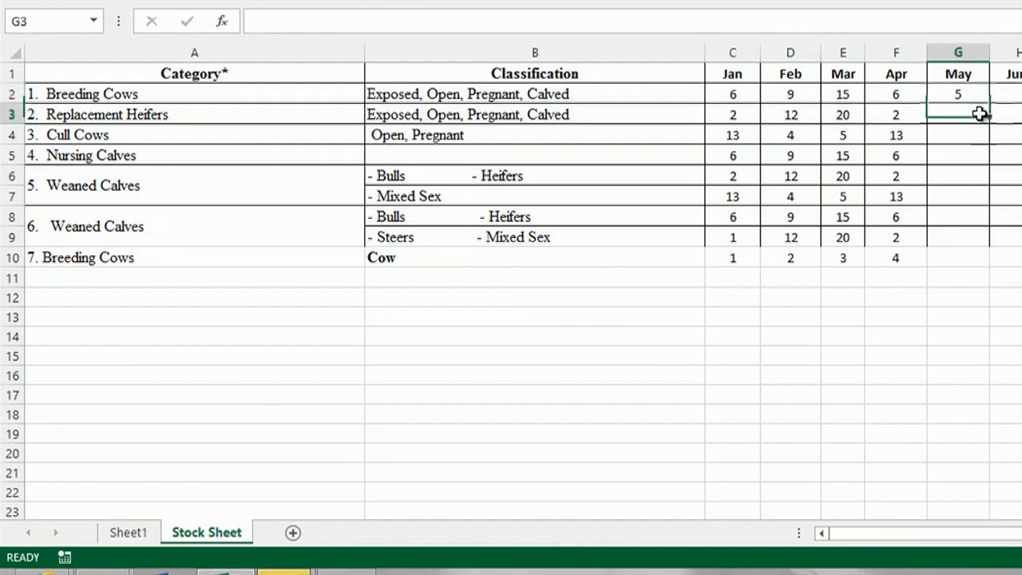
- Enter head counts (8, 6, 2, 7) down the May to Sep columns
text(8)
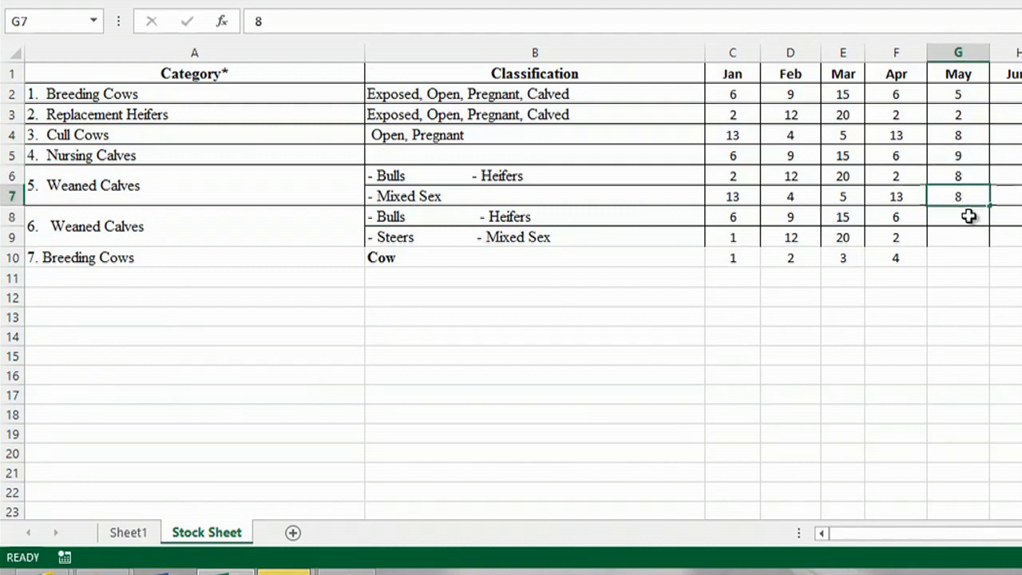
text(6)
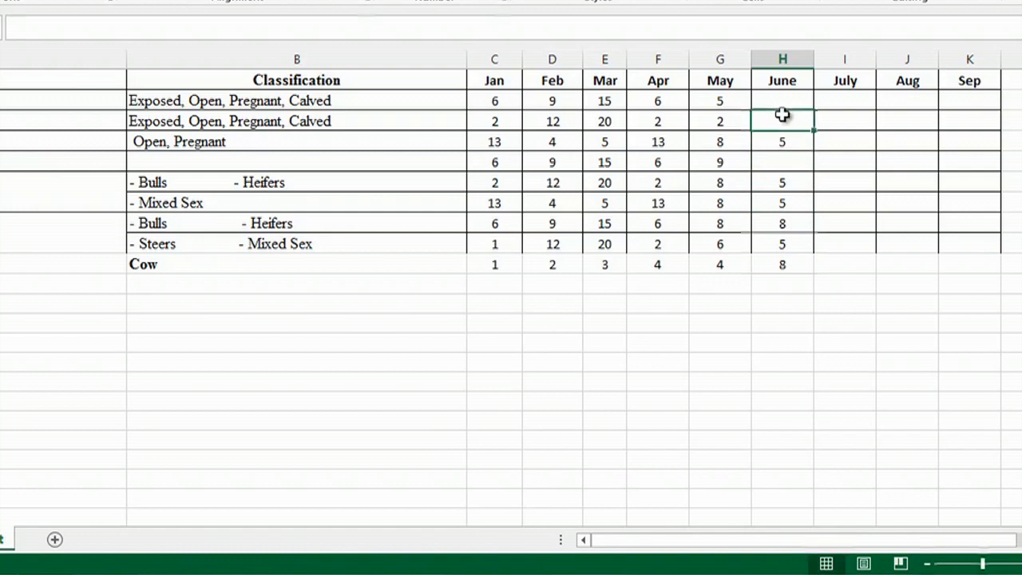
text(2)
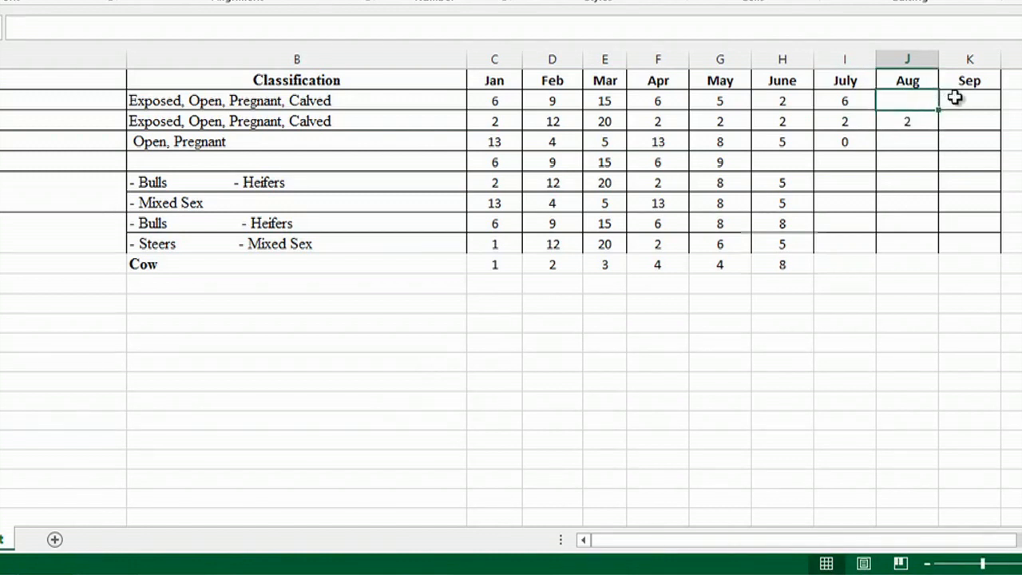
text(7)
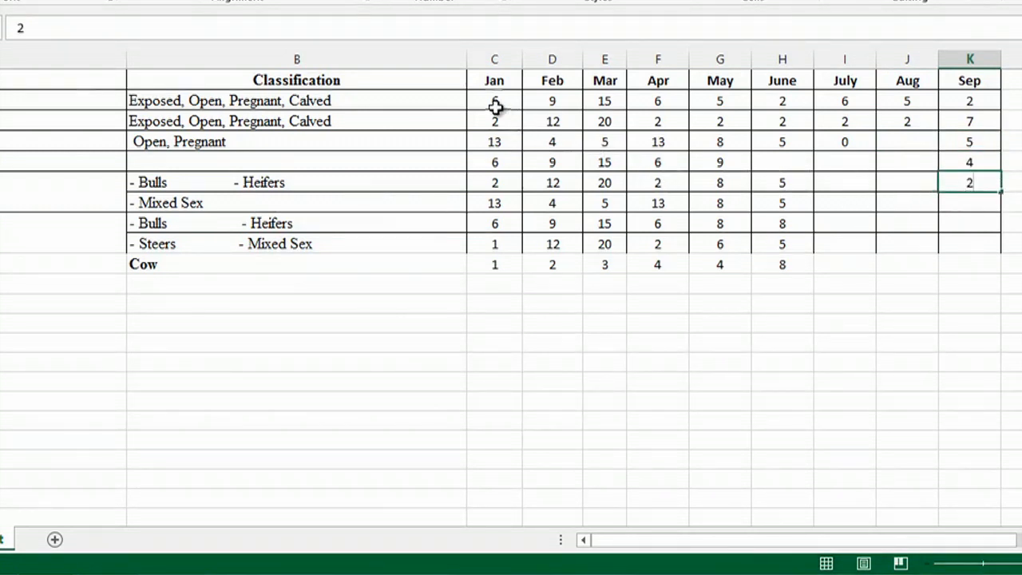
- Copy the Jan to June counts into the empty month columns
drag(495, 100, 782, 243)
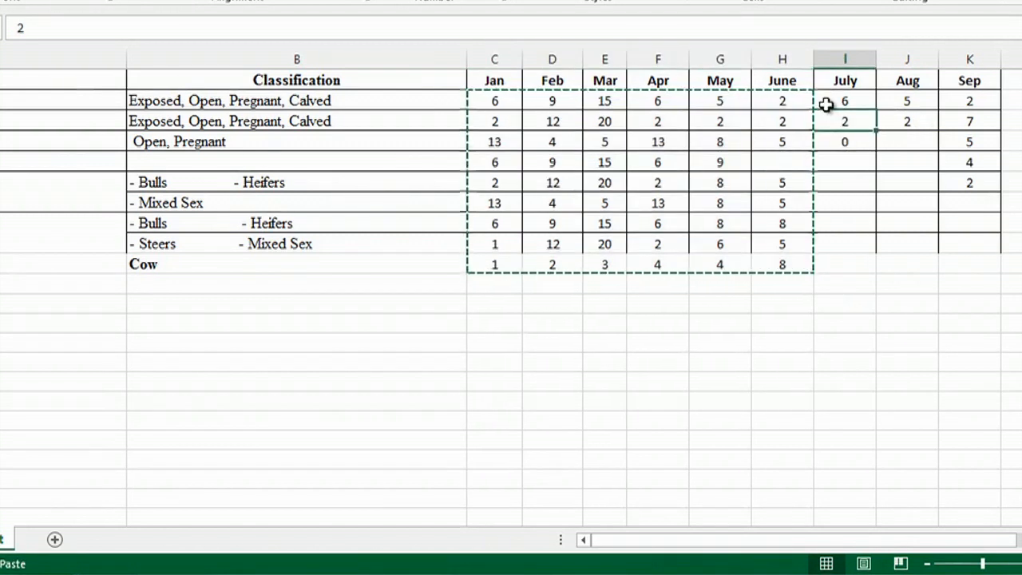
drag(843, 101, 969, 265)
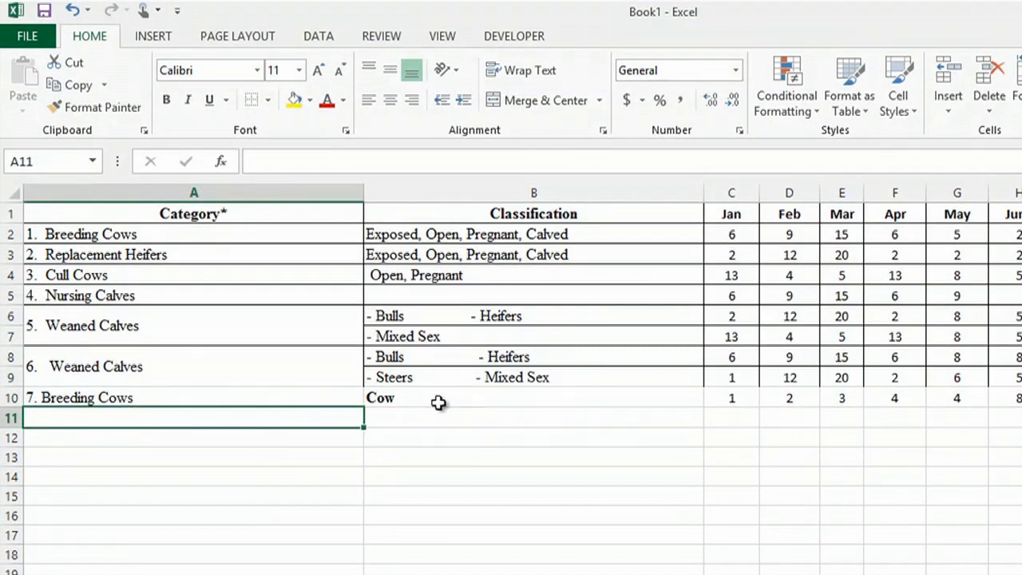
mouse_move(338, 400)
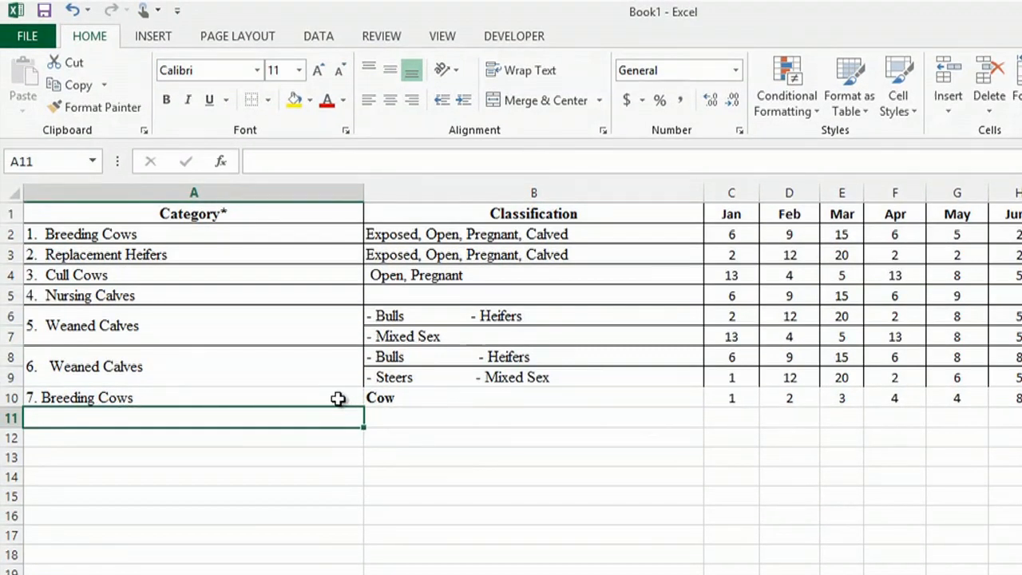
mouse_move(120, 398)
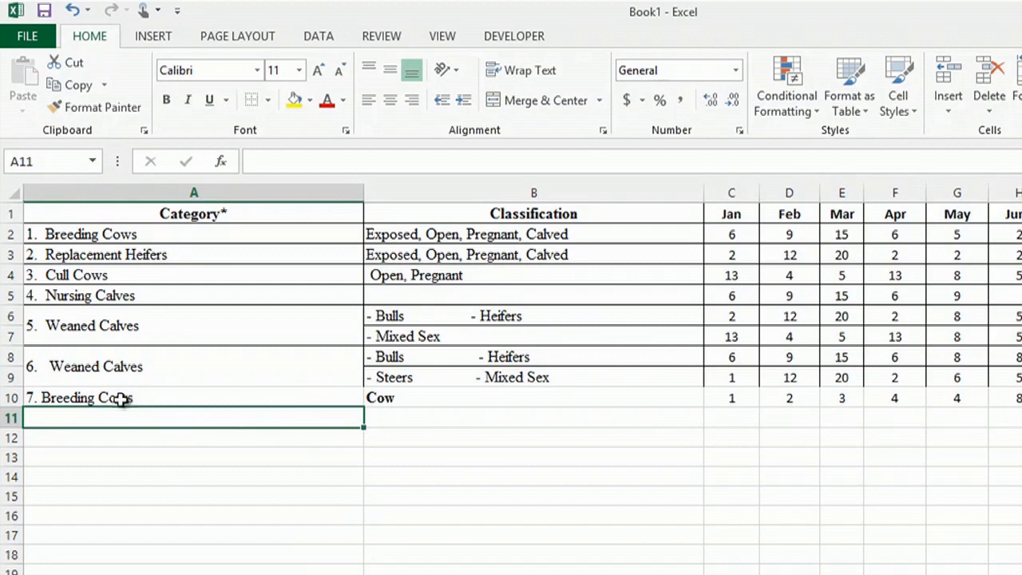
- Rule off the Breeding Cows row with a bottom border
click(88, 398)
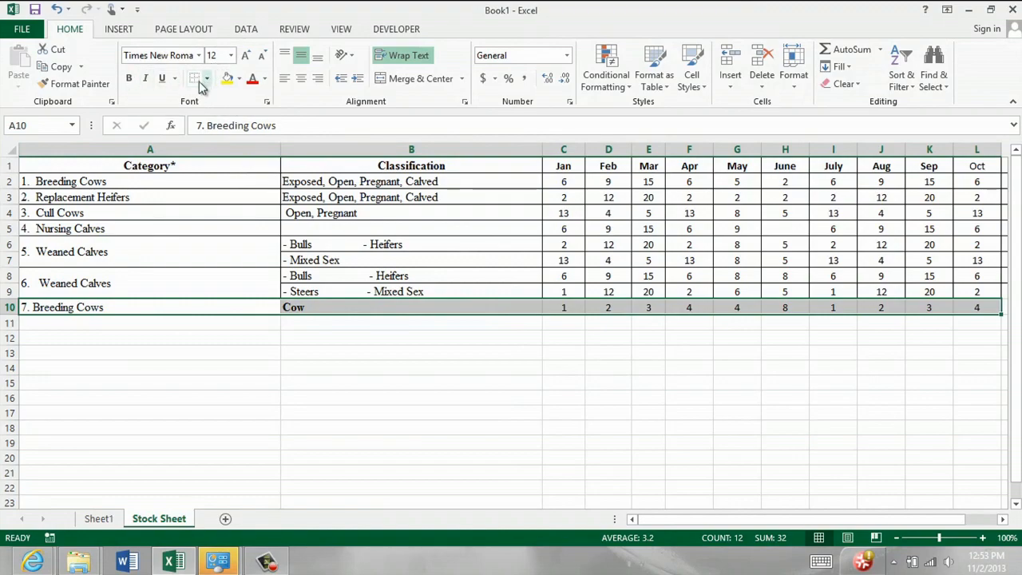
click(206, 79)
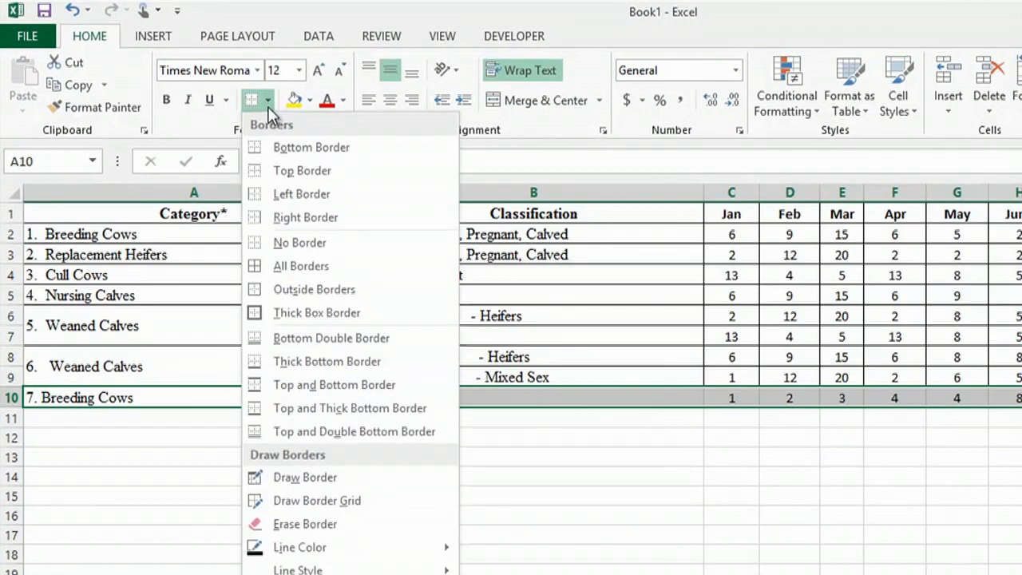
mouse_move(305, 218)
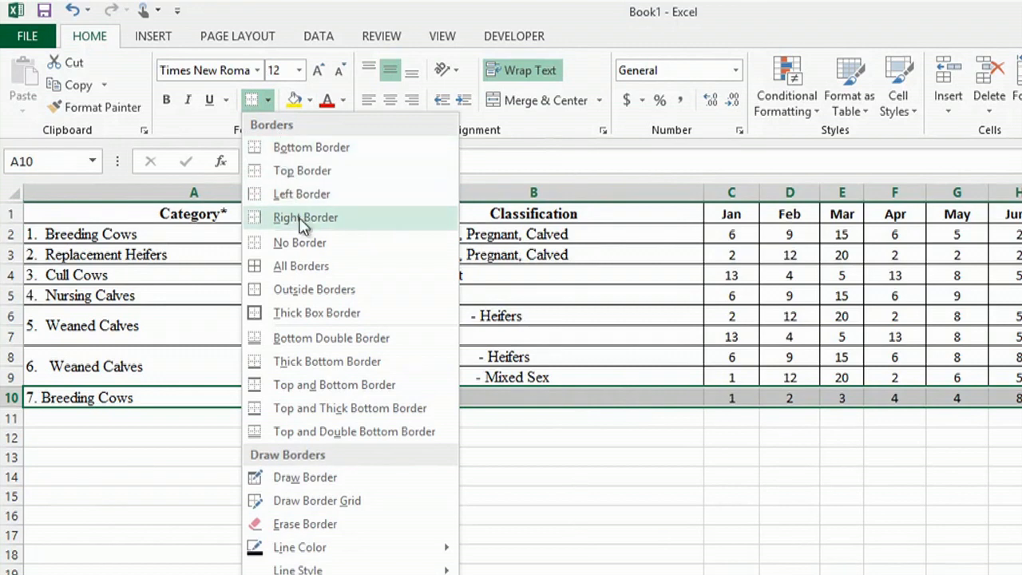
mouse_move(331, 339)
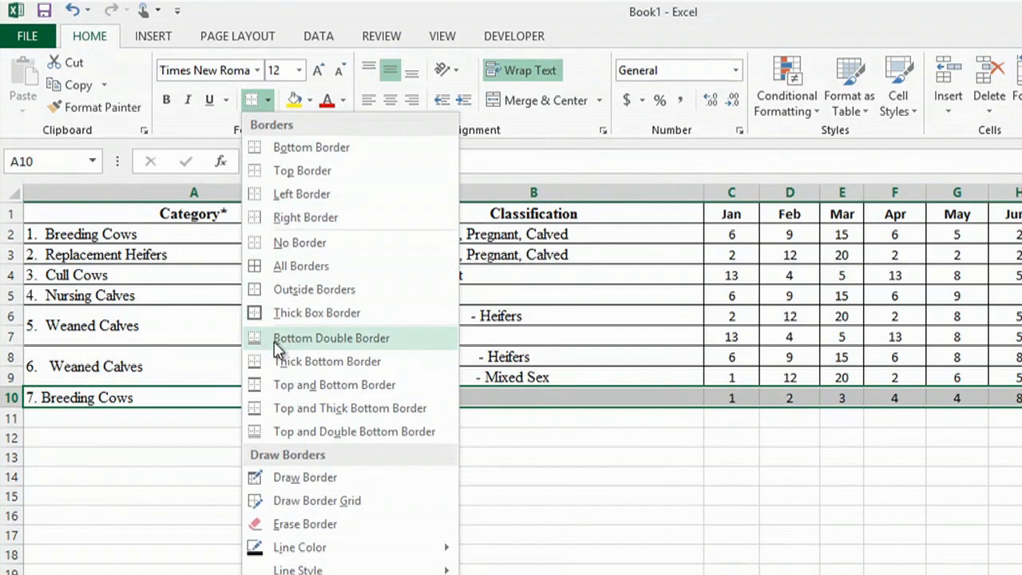
click(534, 418)
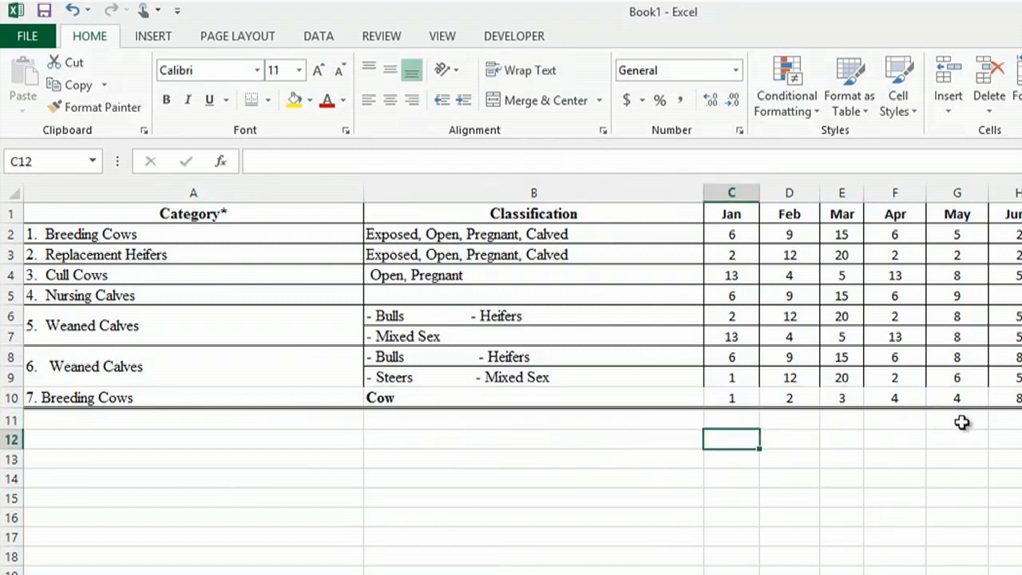
- Add a TOTAL label beneath the Classification column
click(503, 421)
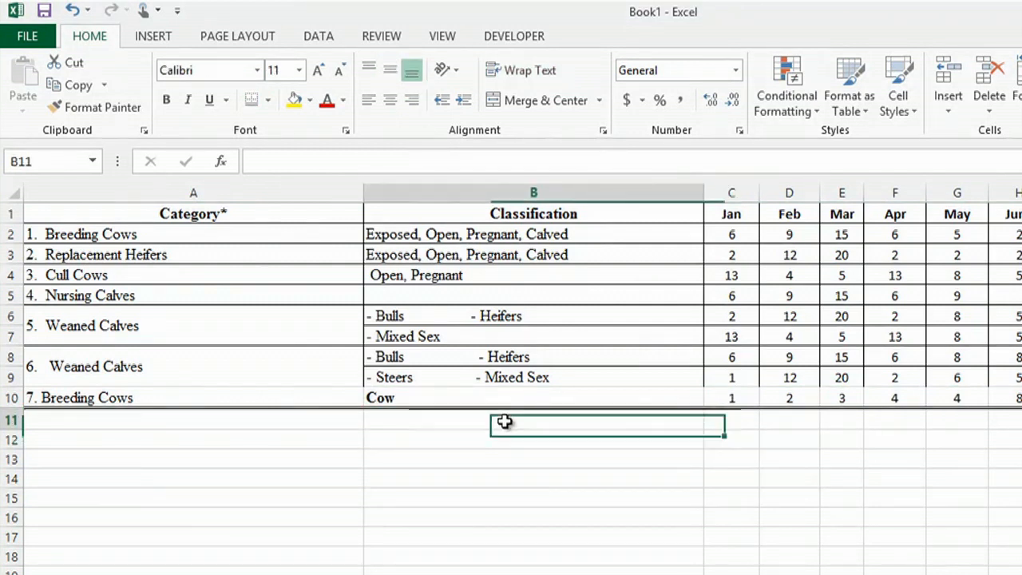
text(TOT)
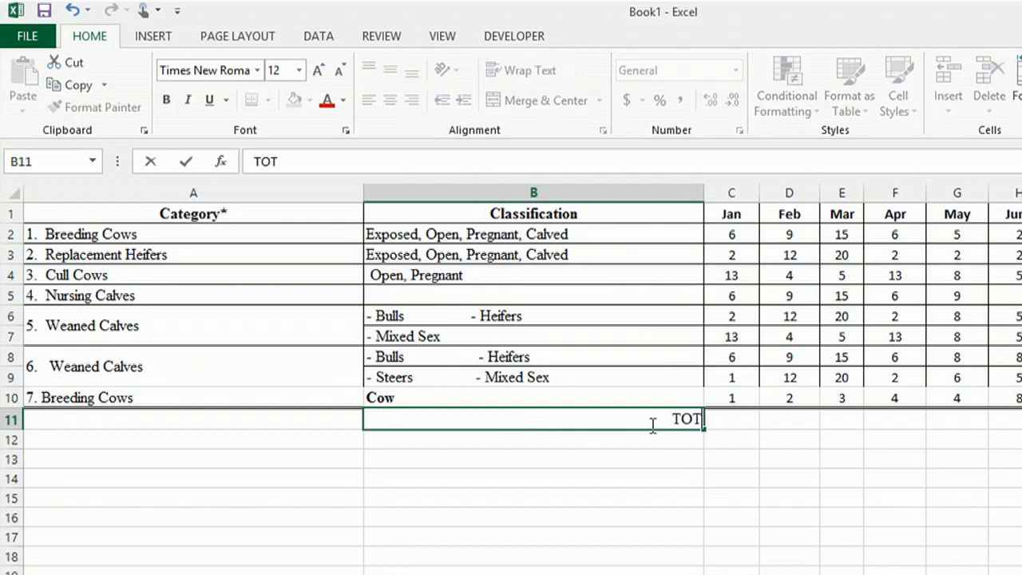
text(AL)
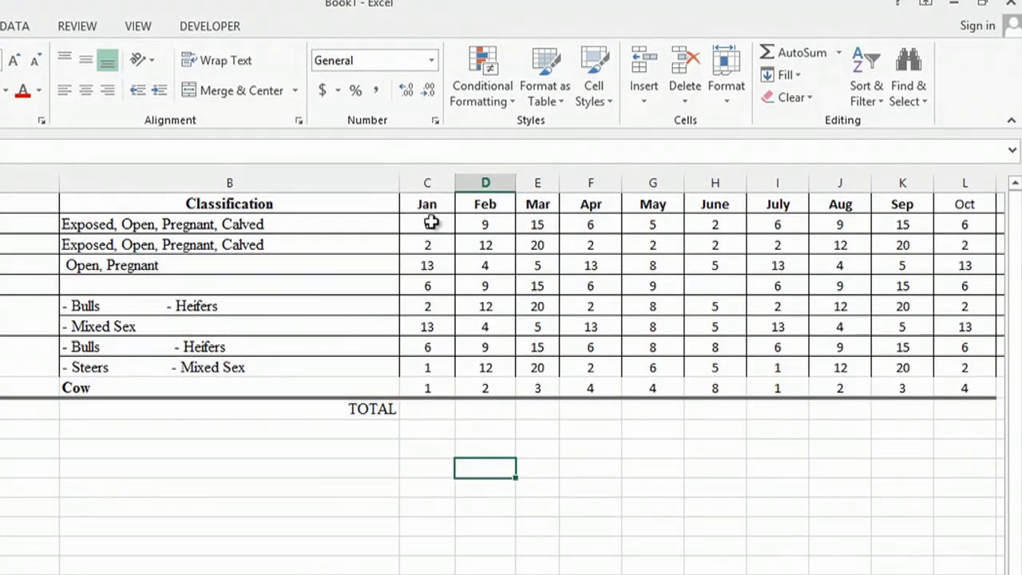
- AutoSum the January counts, then lower one Jan entry to 1 so the total reads 49
click(428, 224)
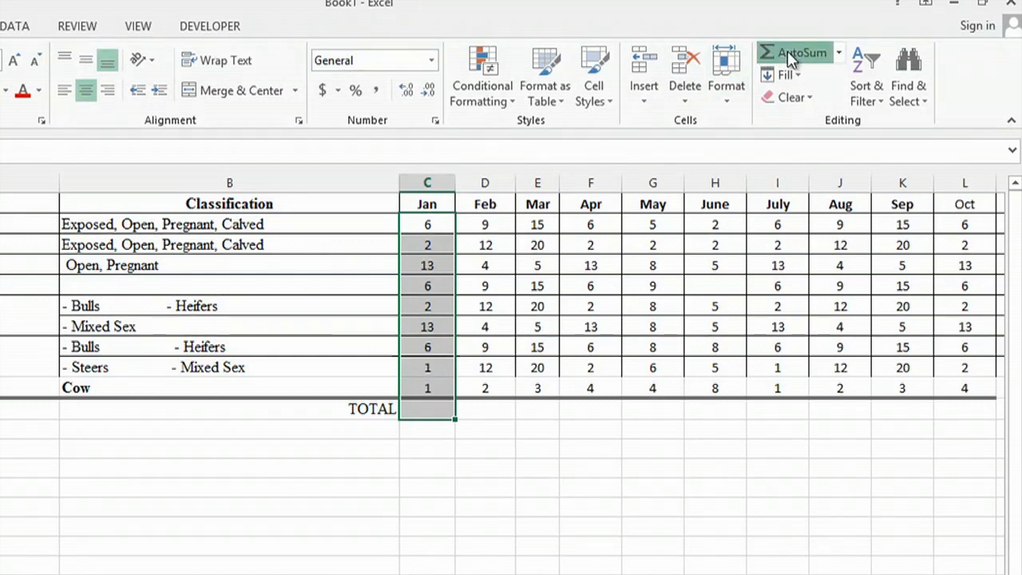
click(794, 51)
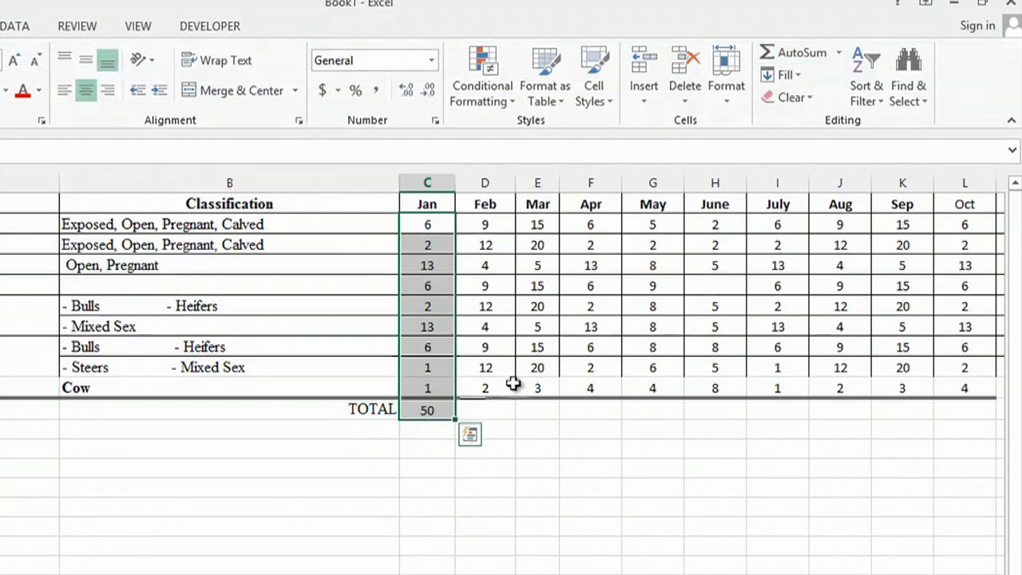
mouse_move(445, 296)
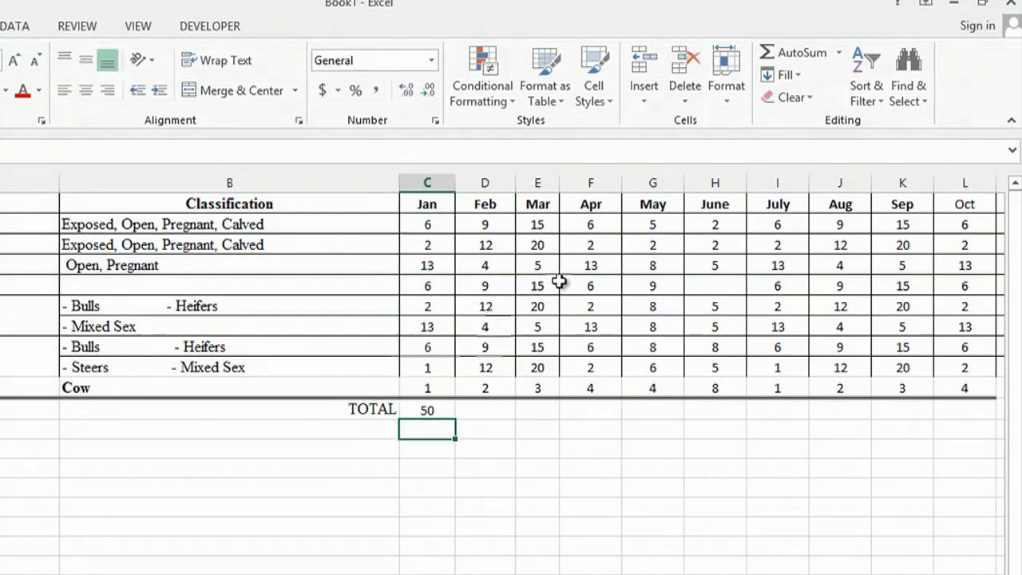
mouse_move(492, 383)
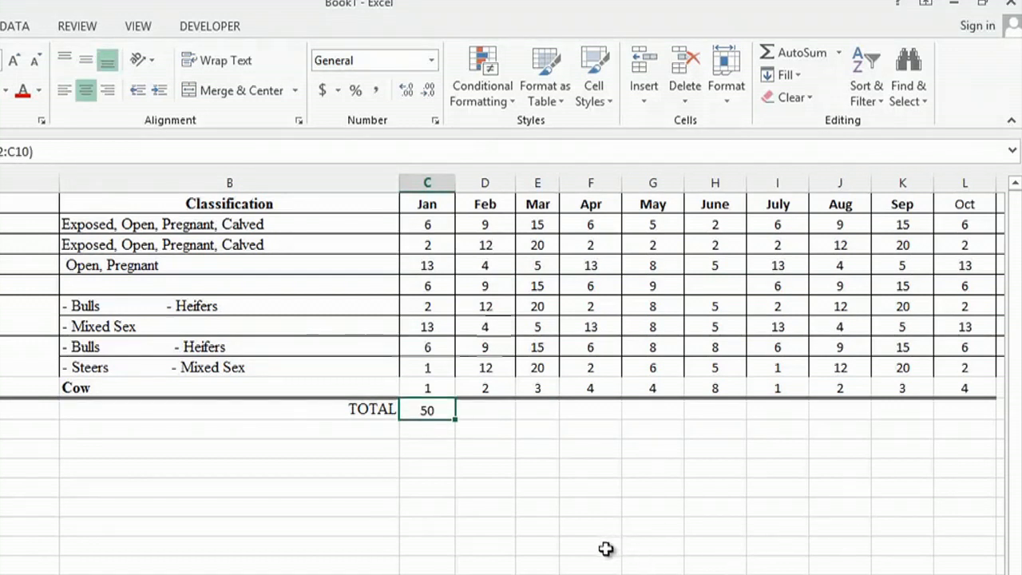
mouse_move(457, 281)
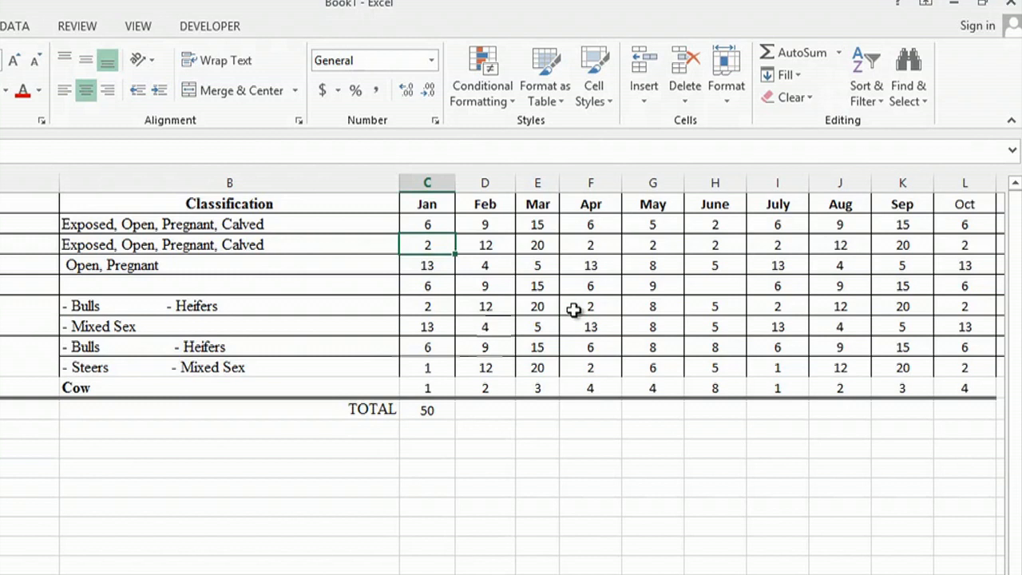
text(1)
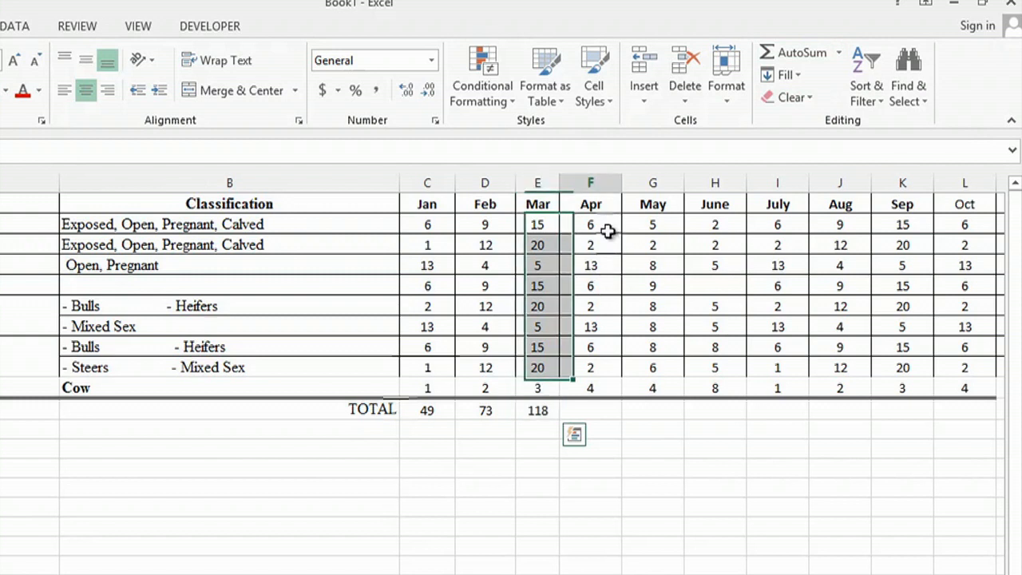
- AutoSum the Feb to Sep columns giving totals 73, 118, 54, 58, 40, 50, 73, 118
click(792, 51)
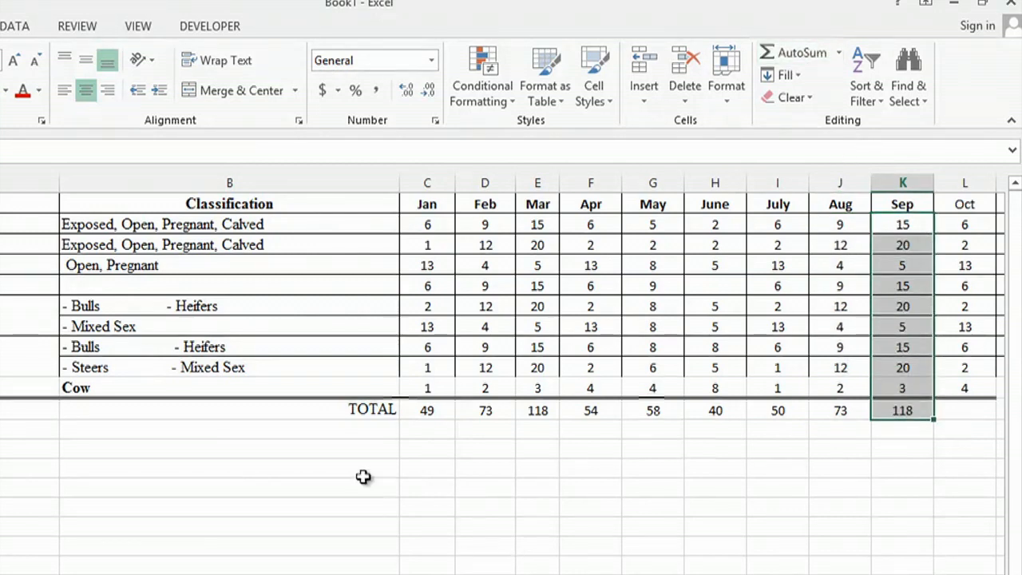
click(486, 488)
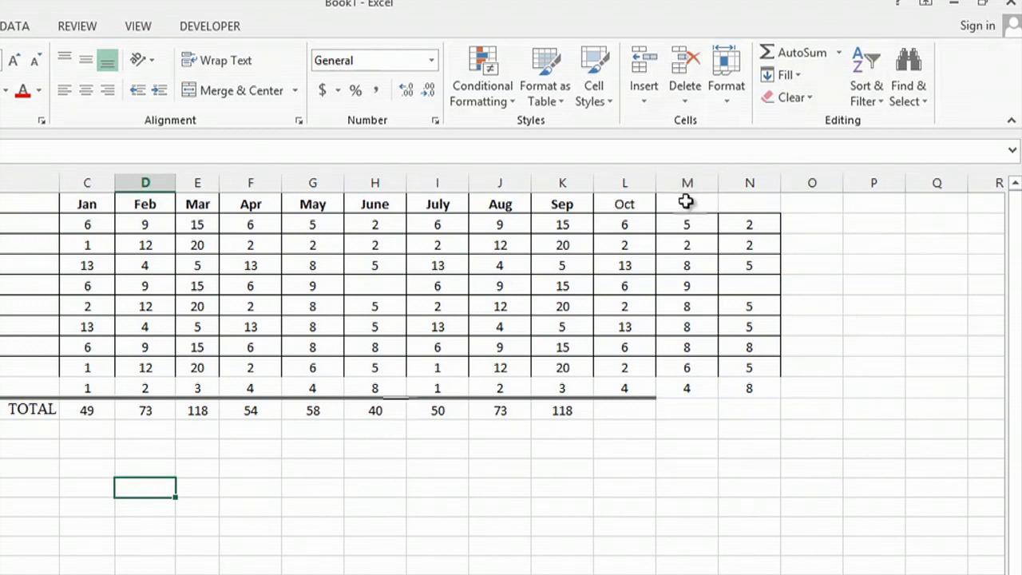
- Label the last months Nov and Dec and total the remaining columns (54, 58, 40)
click(686, 205)
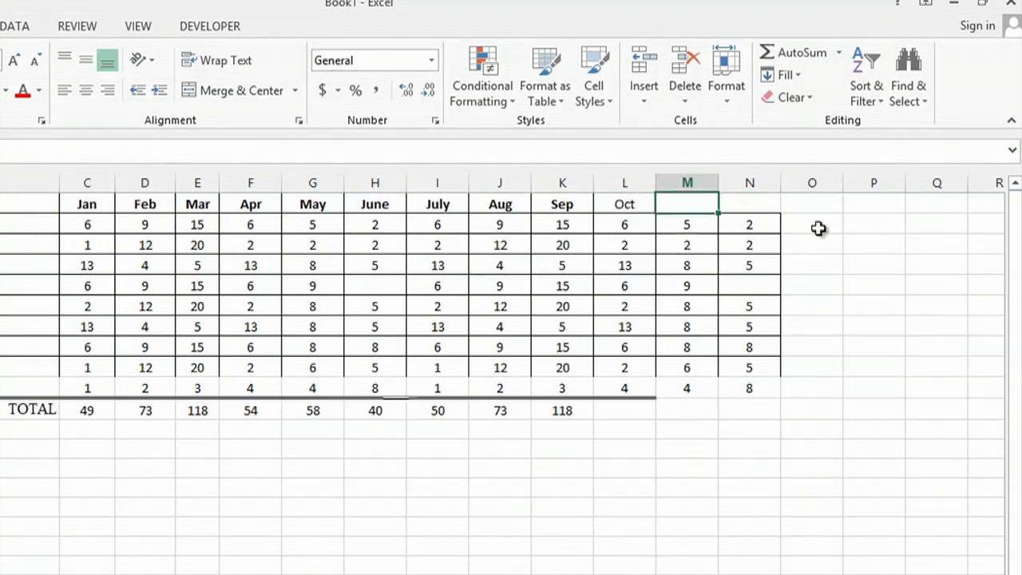
text(Dec)
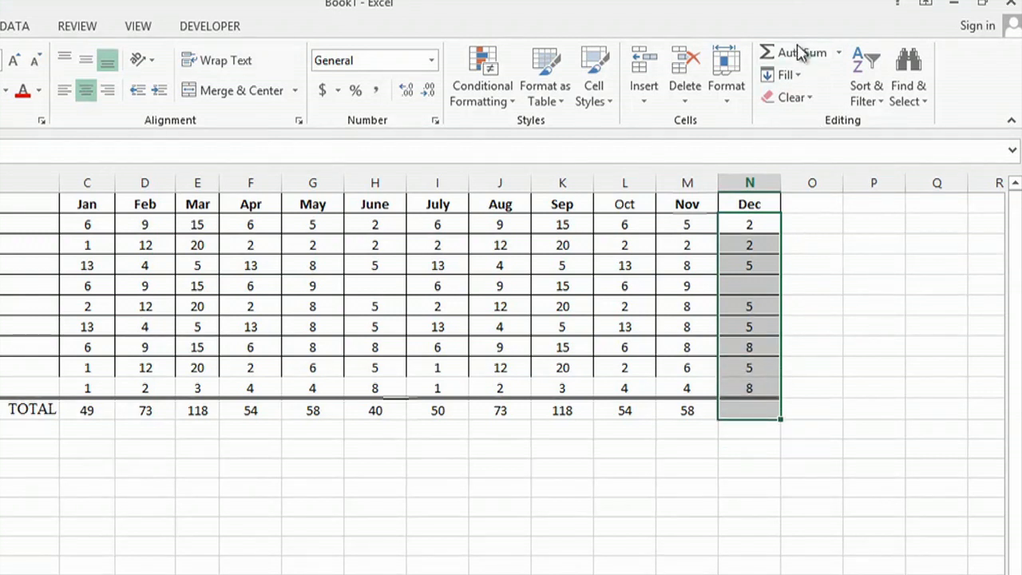
click(794, 51)
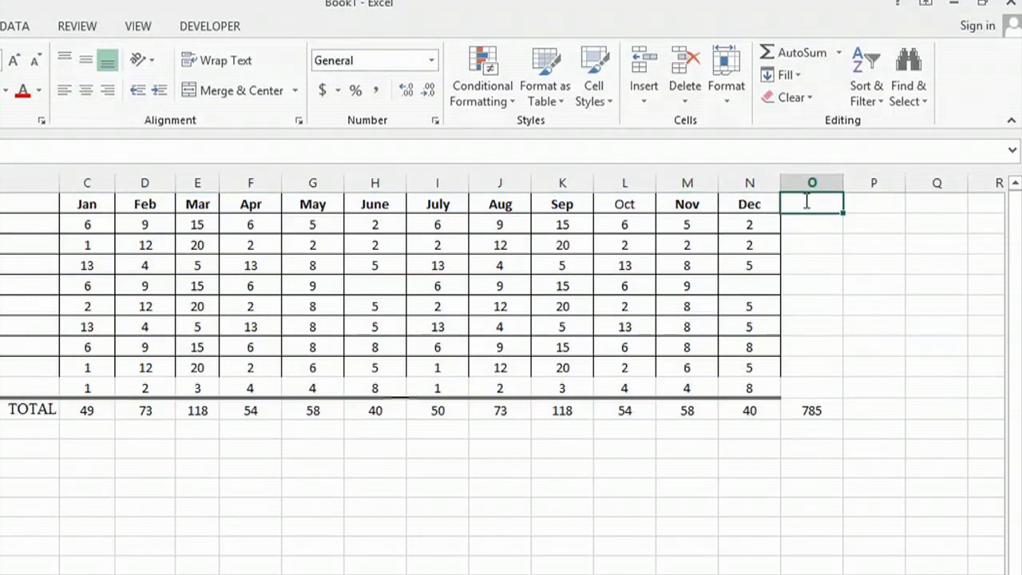
- Add a bold yearly TOTAL column summing the monthly totals to 785
text(TOTAL)
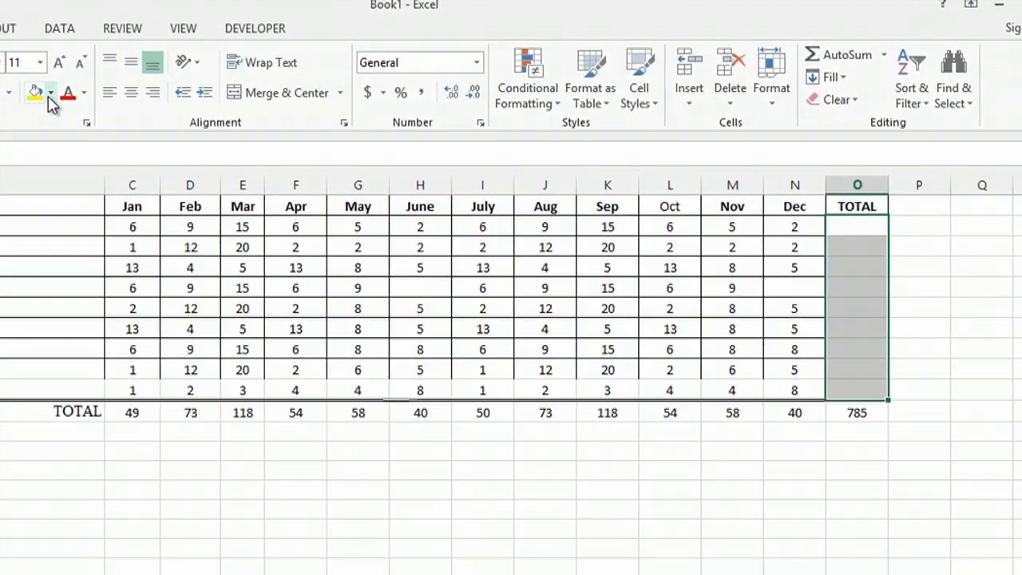
click(51, 93)
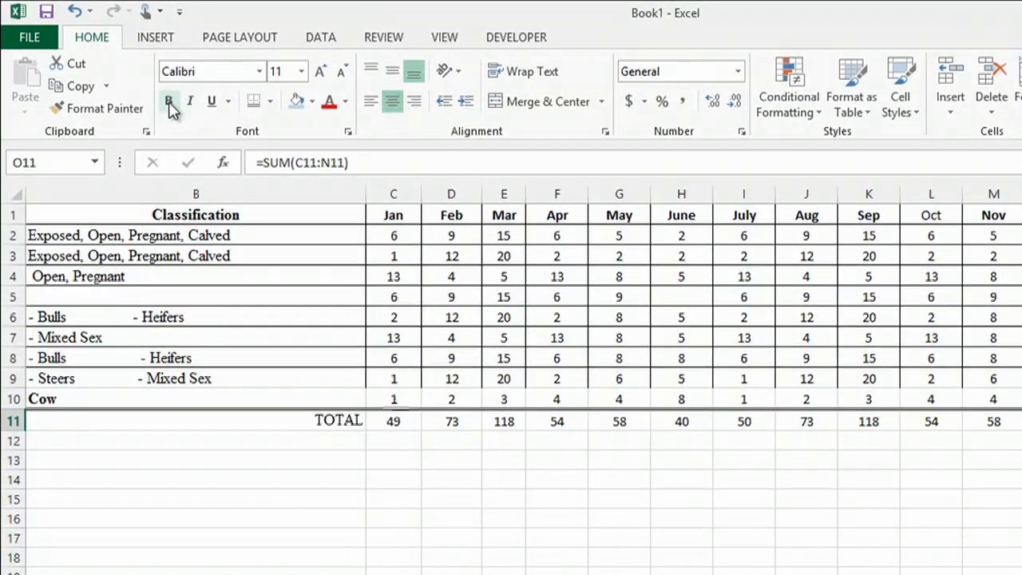
click(170, 102)
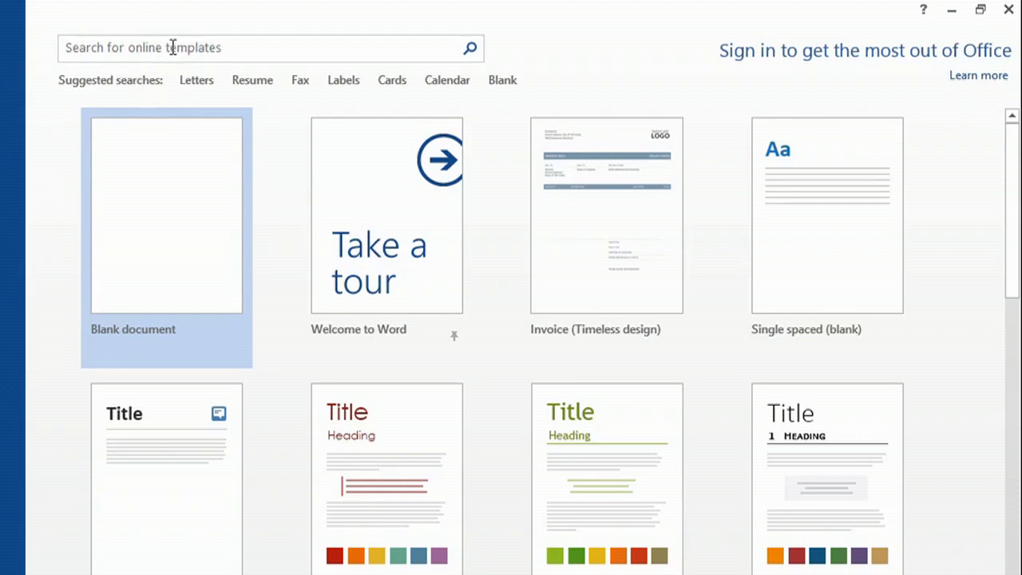
- Create a Word document from the Invoice (Timeless design) template
text(Invoice)
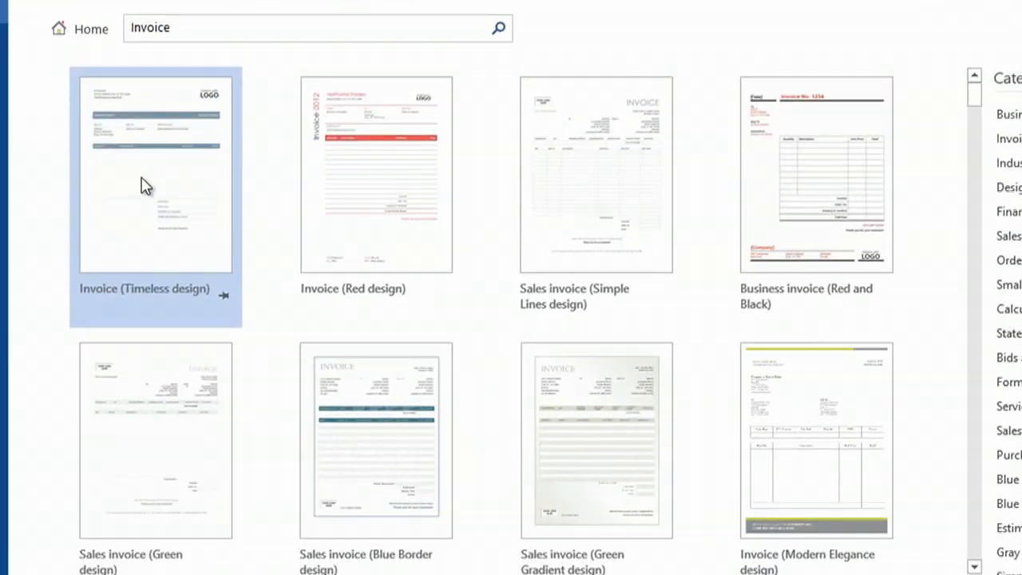
click(155, 174)
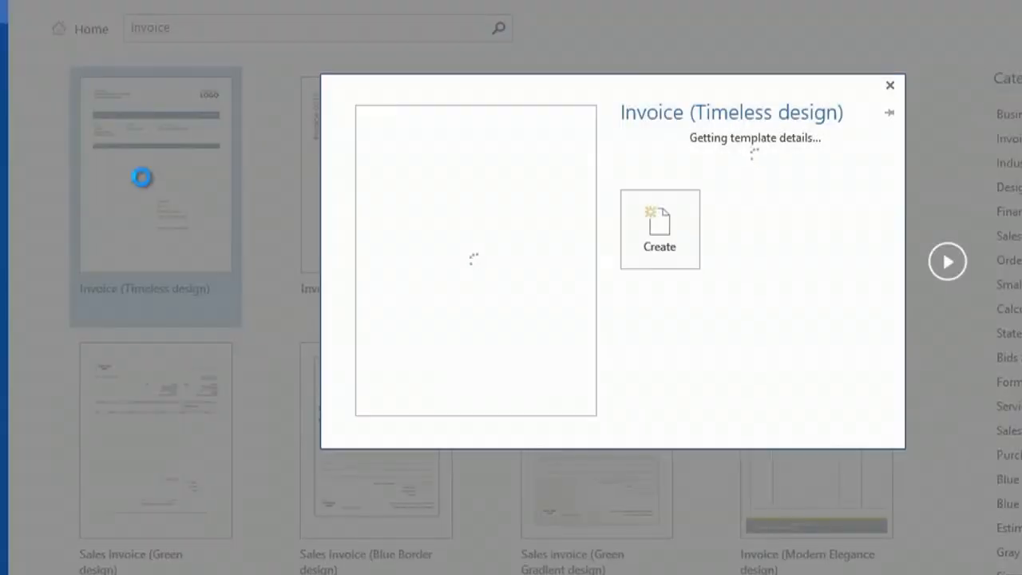
click(660, 230)
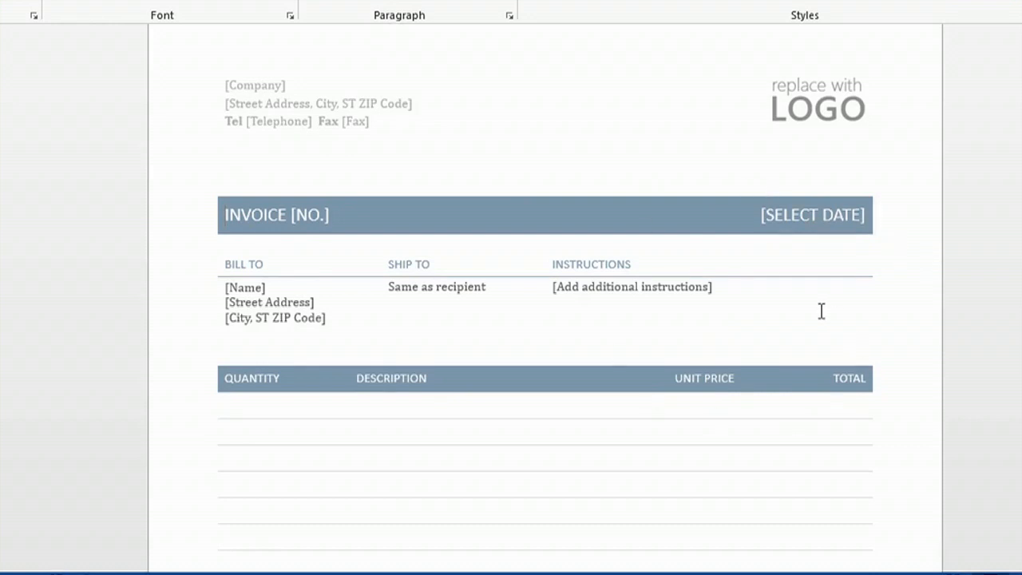
mouse_move(814, 111)
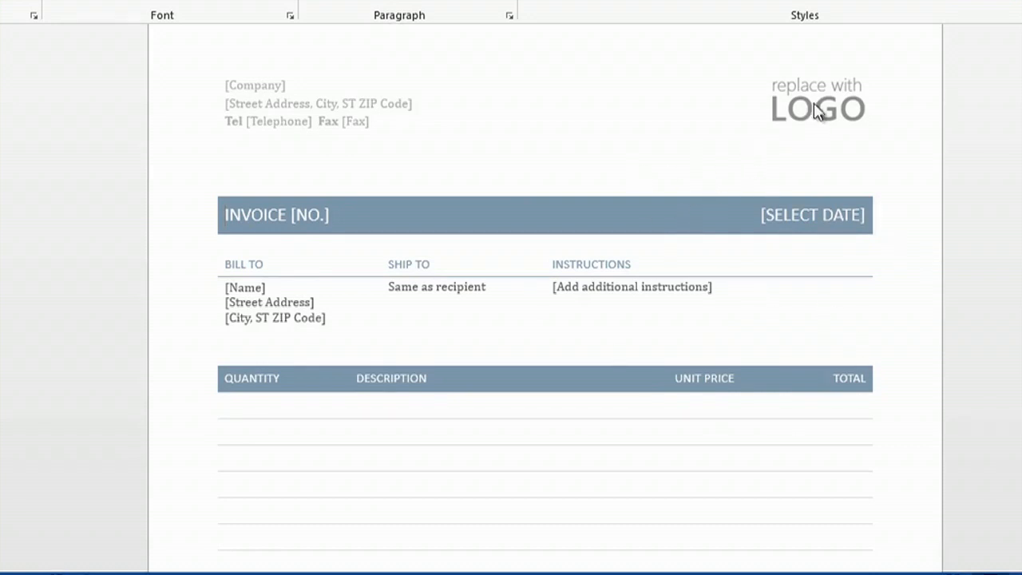
mouse_move(801, 112)
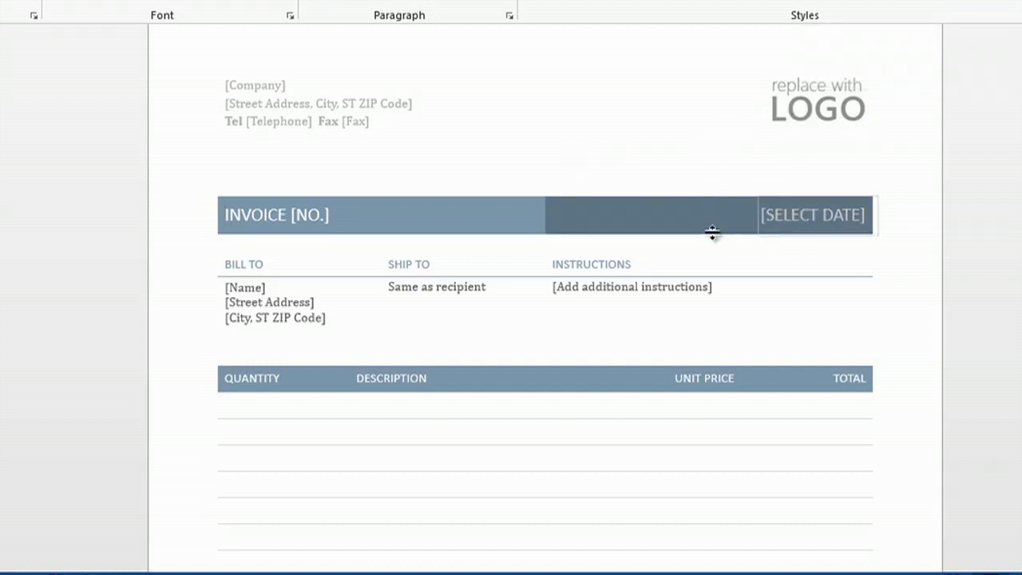
- Set the invoice date to OCTOBER and the invoice number to 01
click(813, 214)
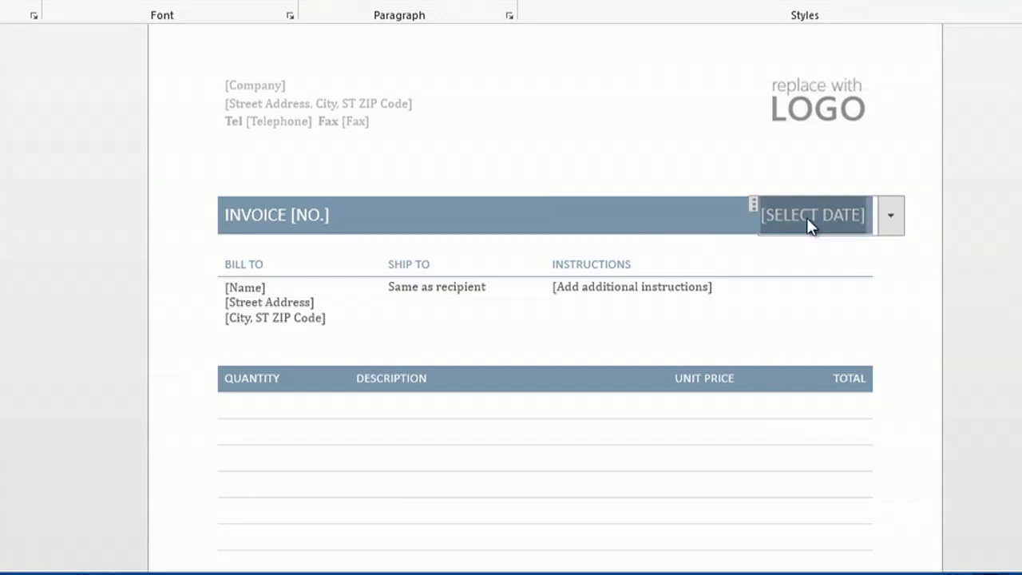
text(OCTOBER)
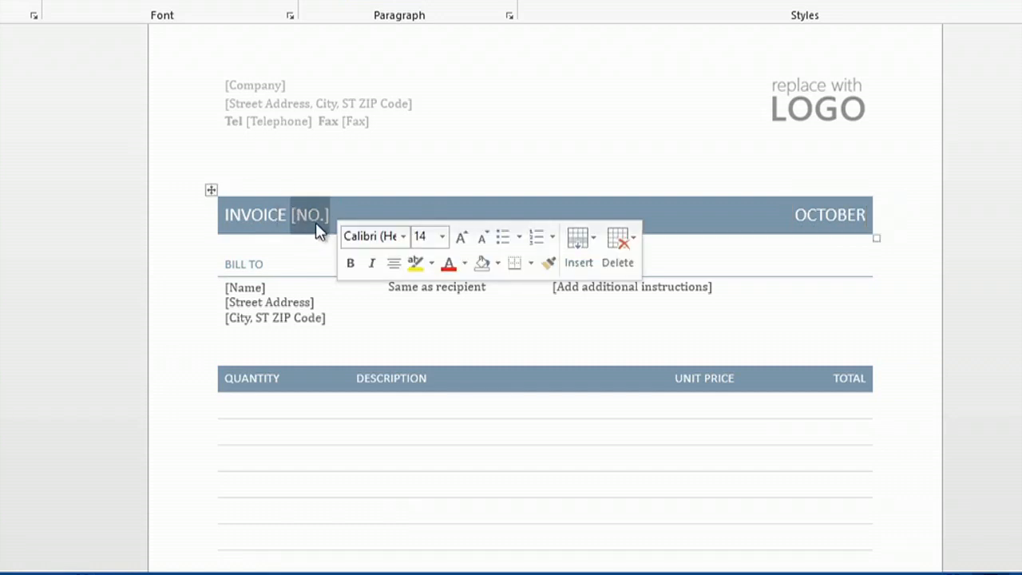
text(01)
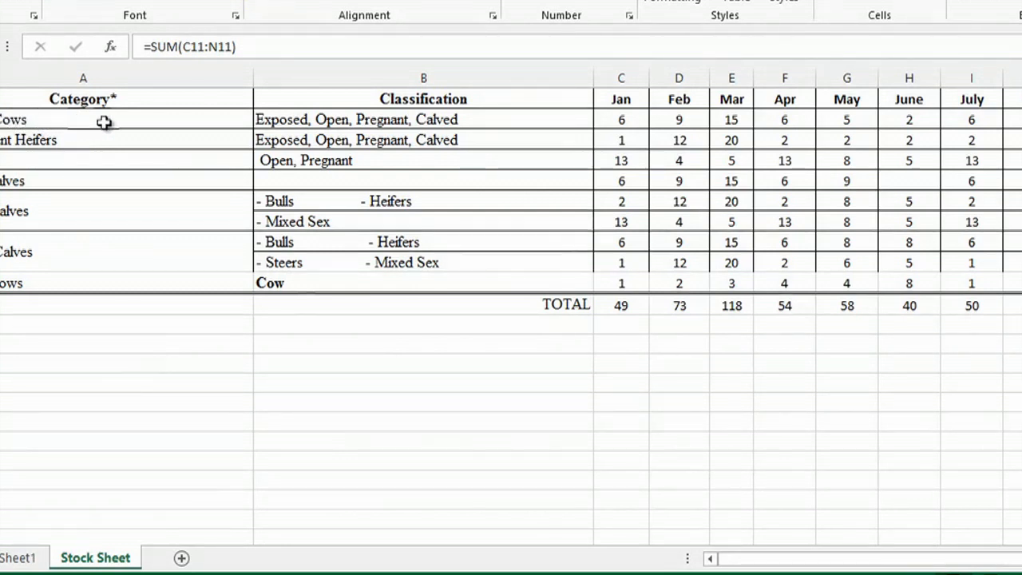
mouse_move(626, 112)
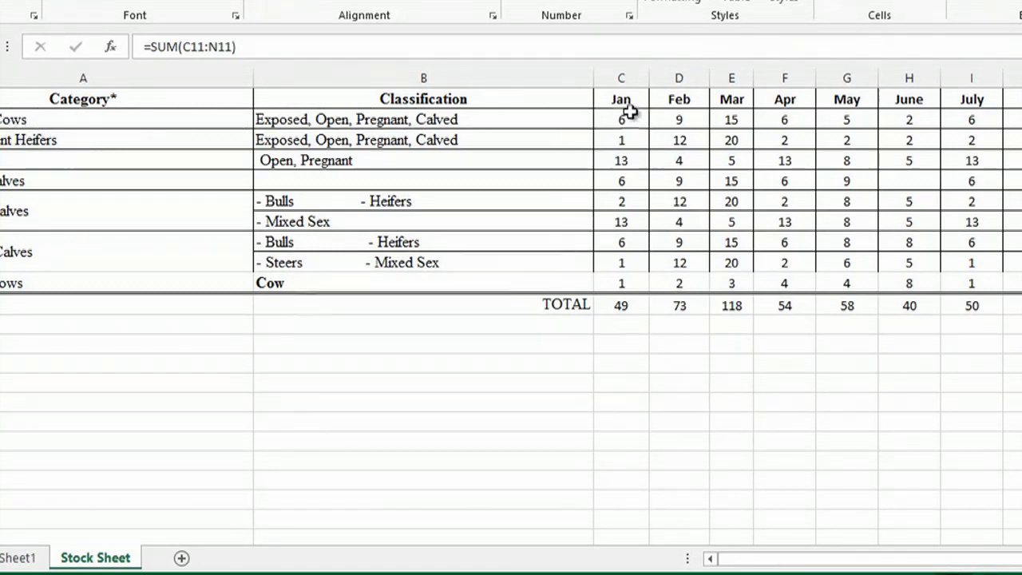
mouse_move(630, 128)
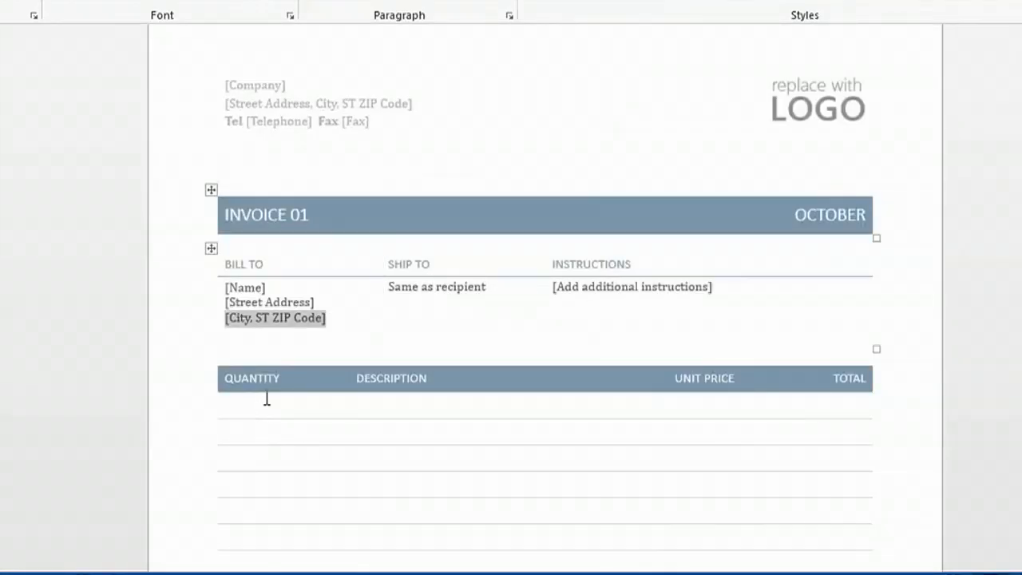
- List 1 Breeding Cow at unit price $1000.00 with a line total of 1000
text(1)
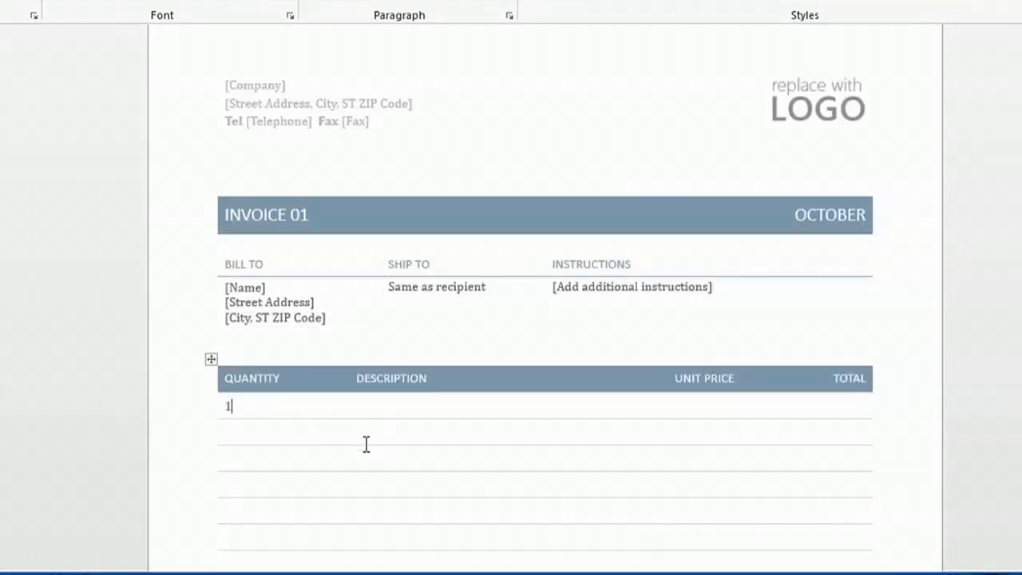
text(Breeding Cow)
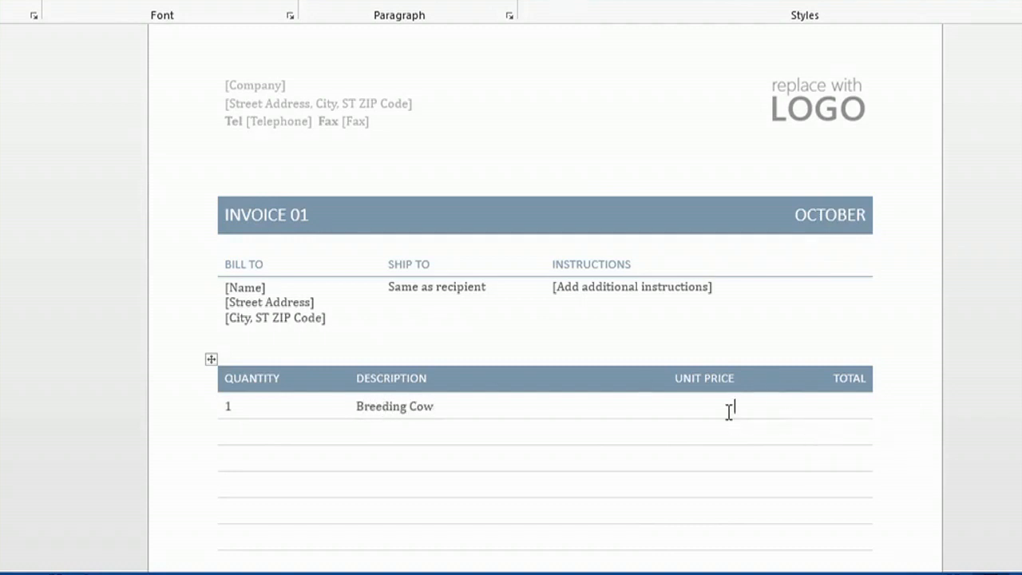
text($1)
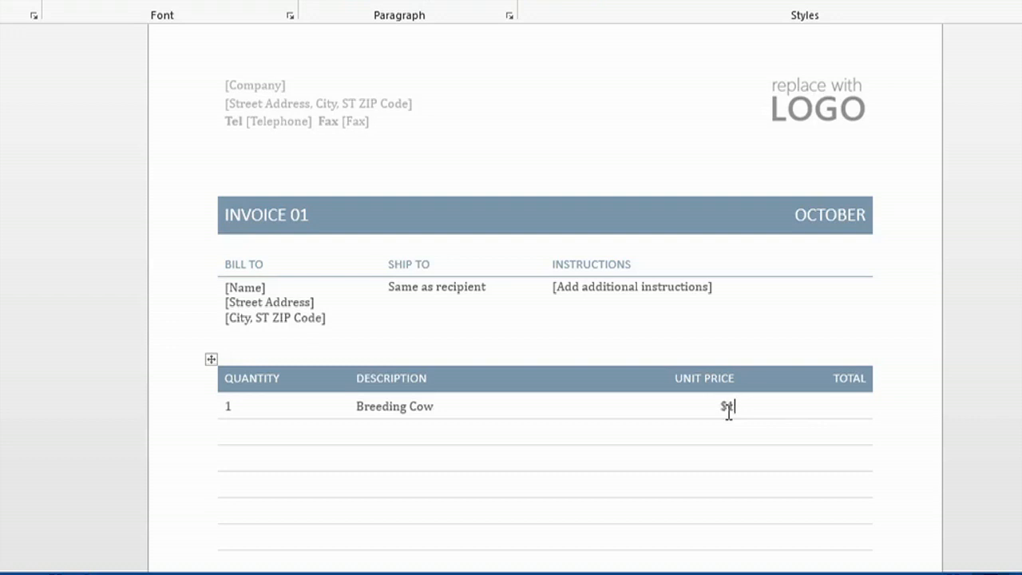
text(1000.00)
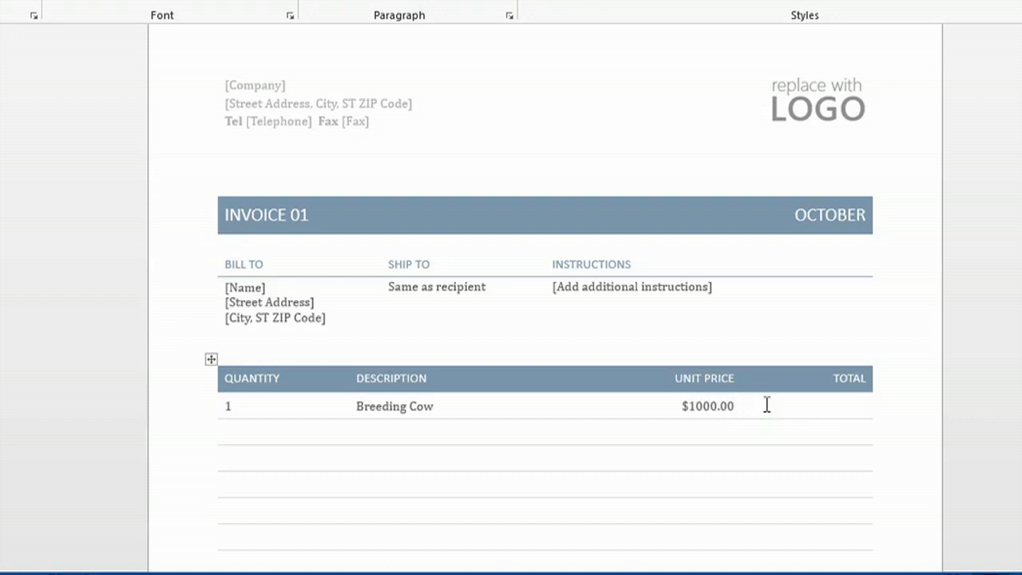
text(1000)
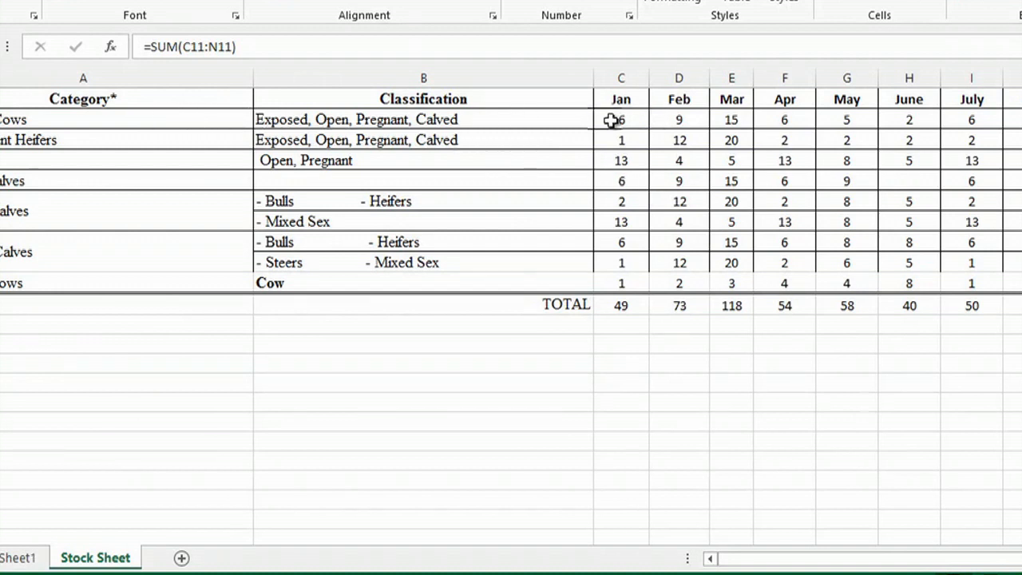
- Change January's first count in C2 from 6 to 5, dropping the Jan total to 48
click(621, 118)
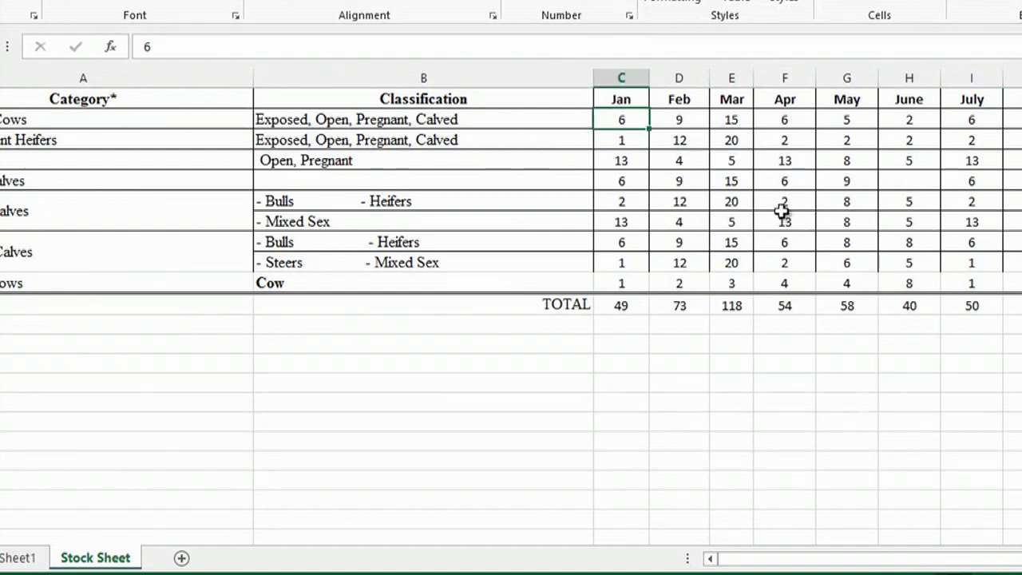
text(5)
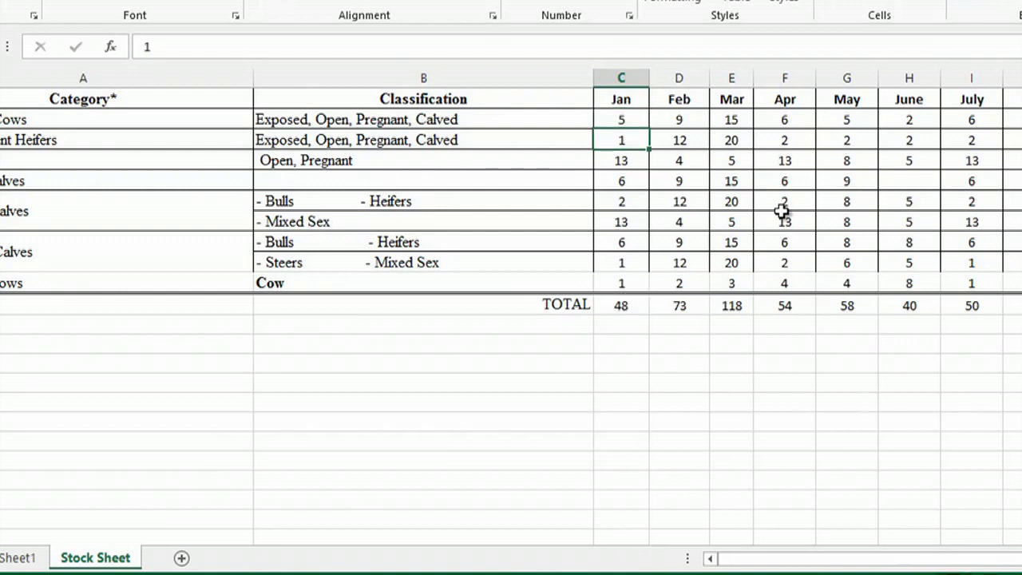
mouse_move(614, 312)
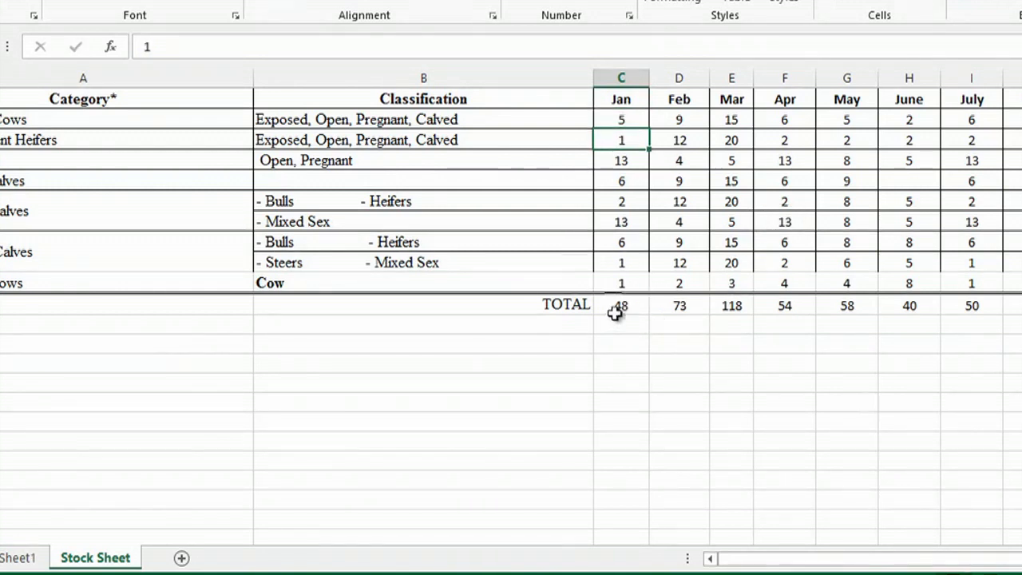
mouse_move(587, 339)
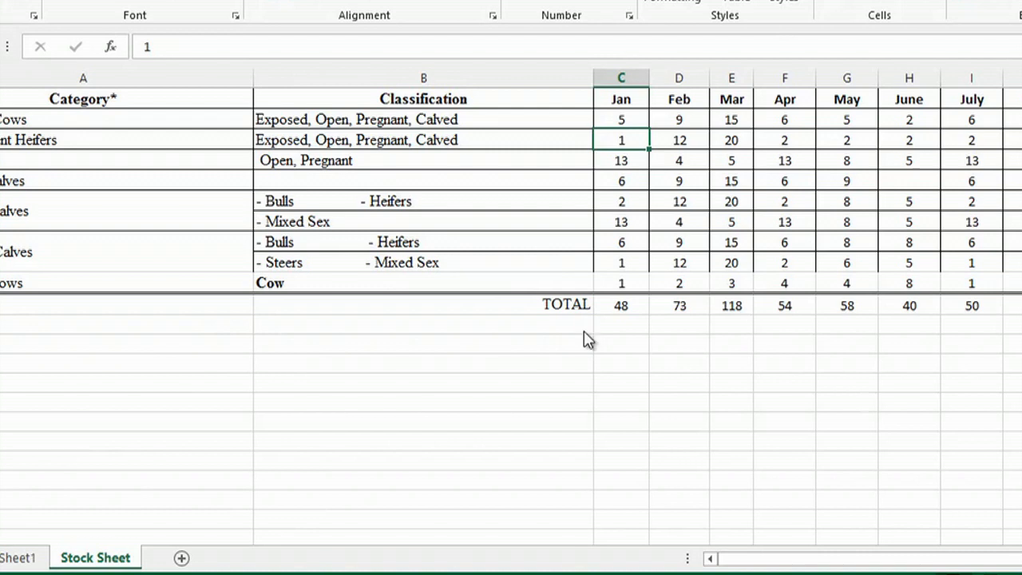